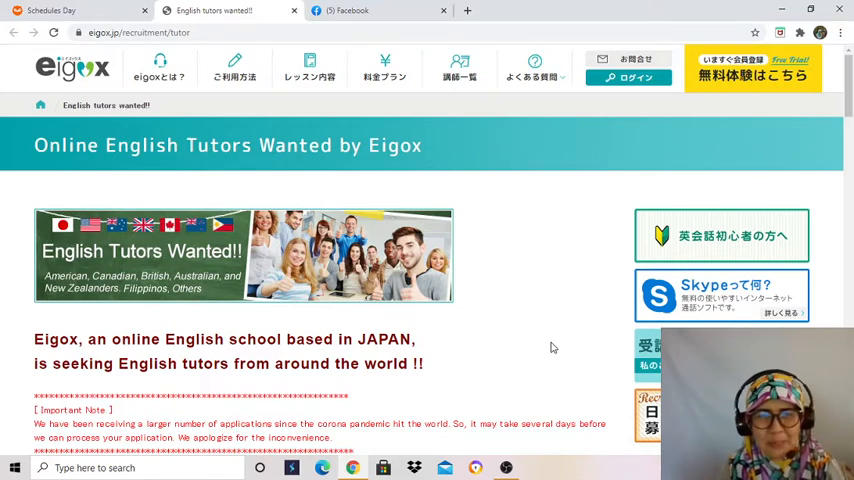
mouse_move(108, 97)
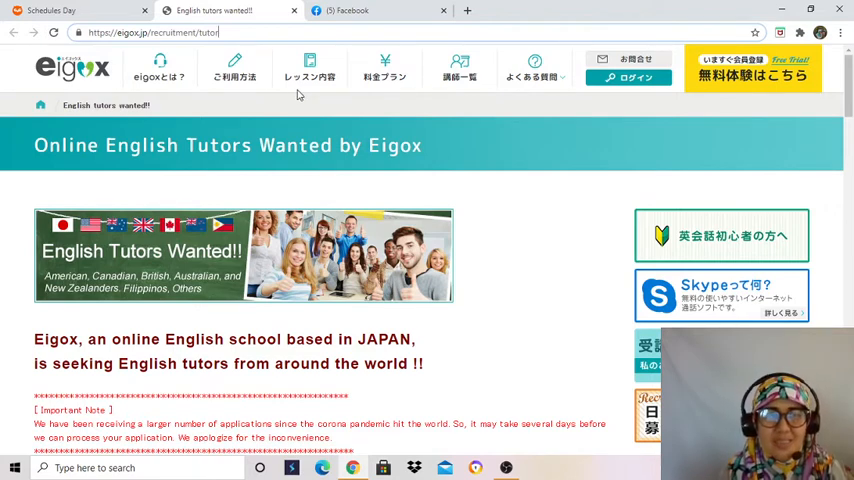
mouse_move(105, 105)
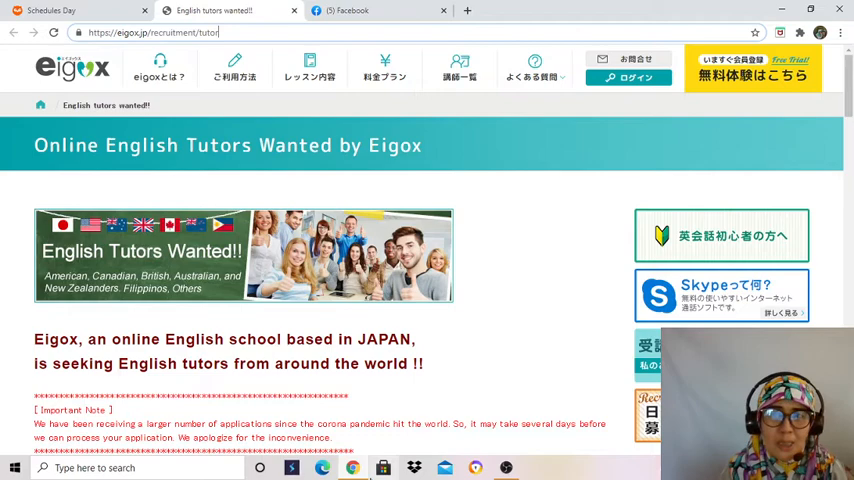
Step: Browse up and down the English tutors recruitment page
scroll(down, 3)
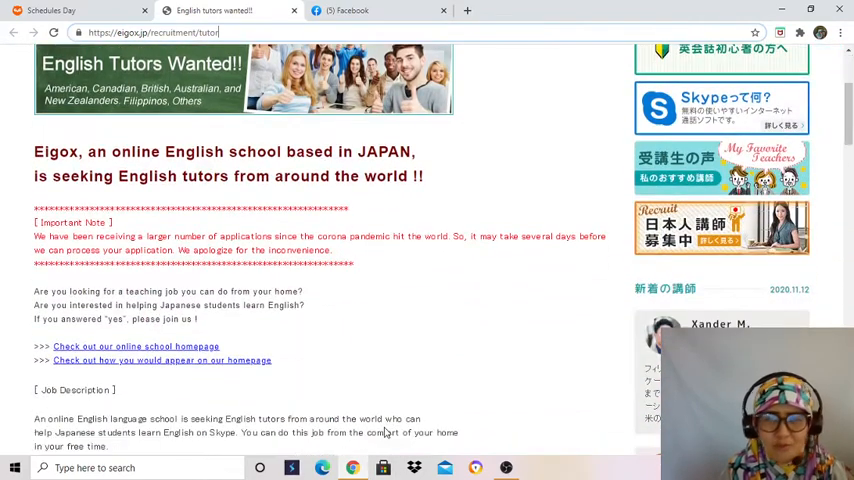
scroll(up, 3)
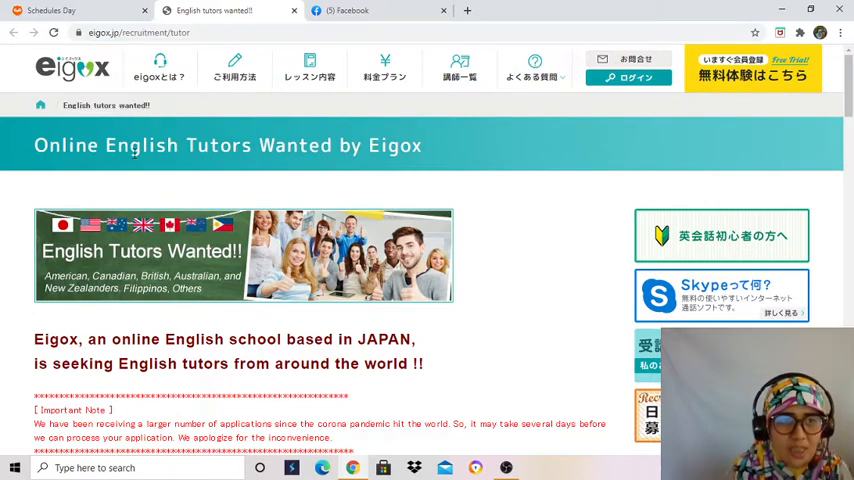
mouse_move(377, 170)
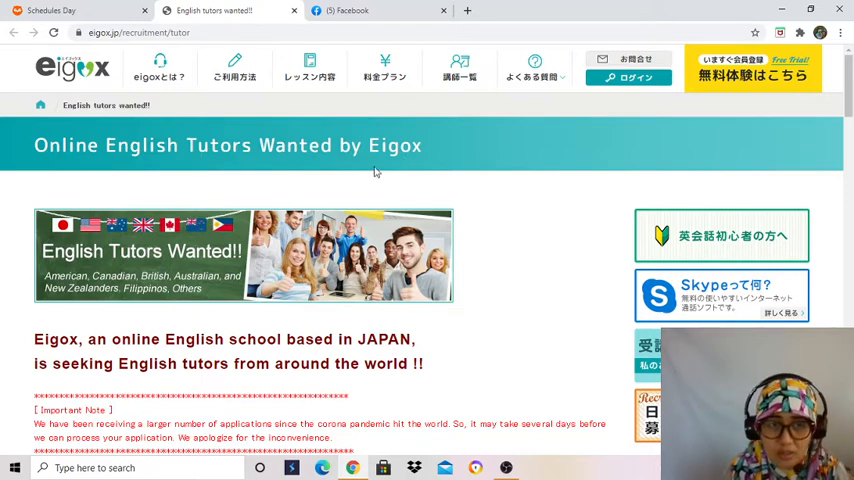
mouse_move(270, 284)
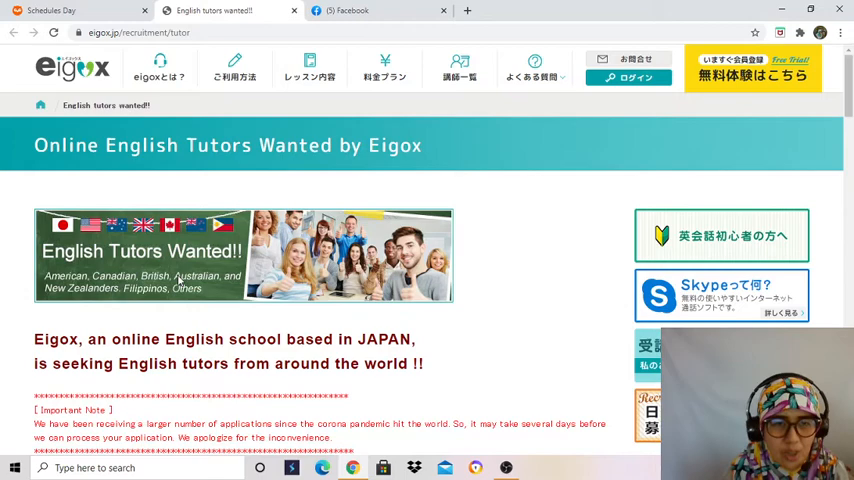
mouse_move(91, 305)
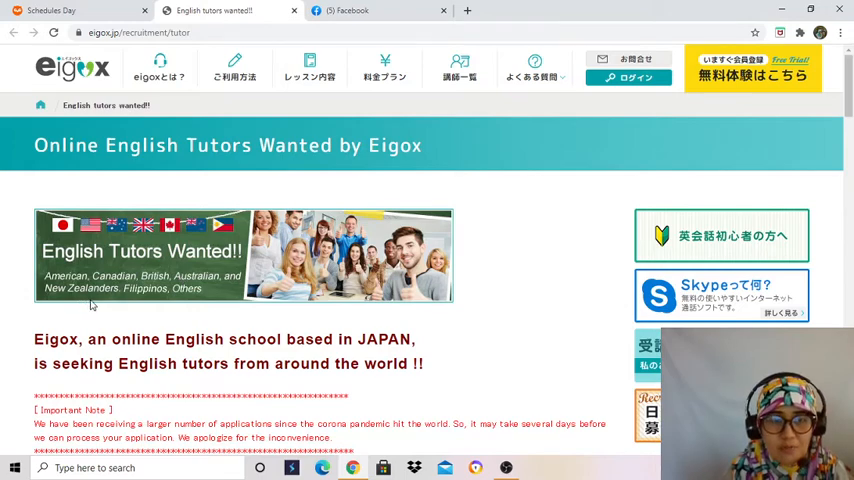
scroll(down, 3)
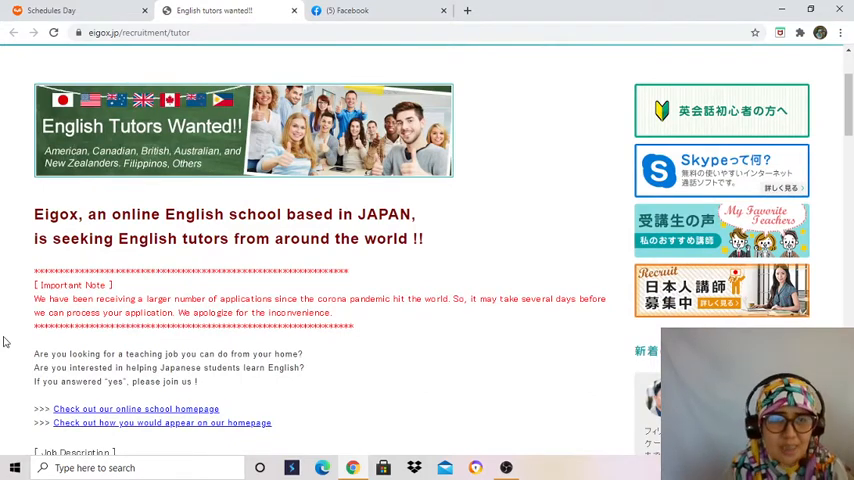
scroll(down, 3)
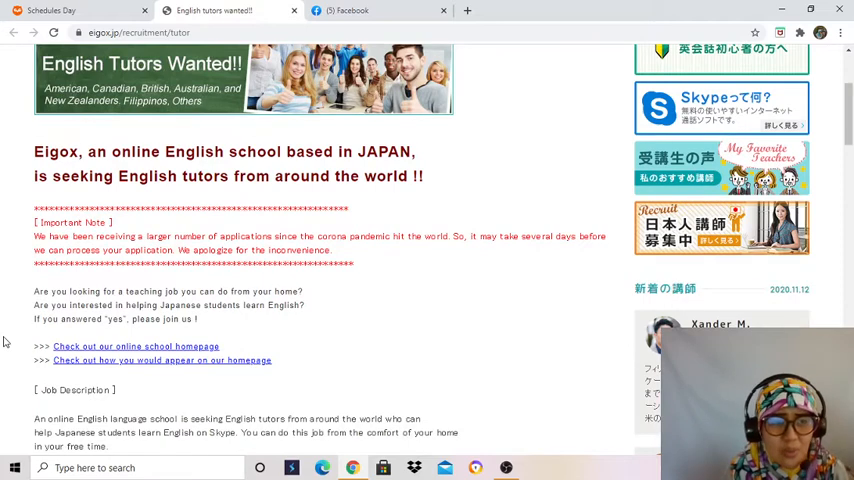
scroll(up, 3)
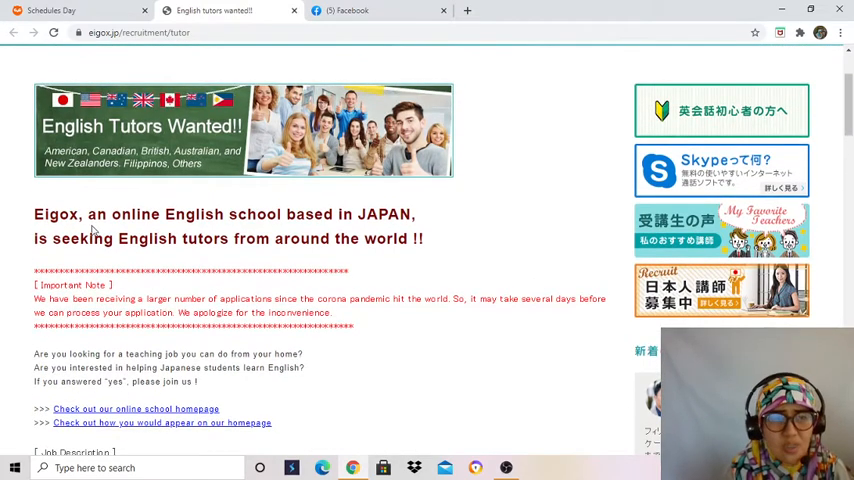
mouse_move(280, 252)
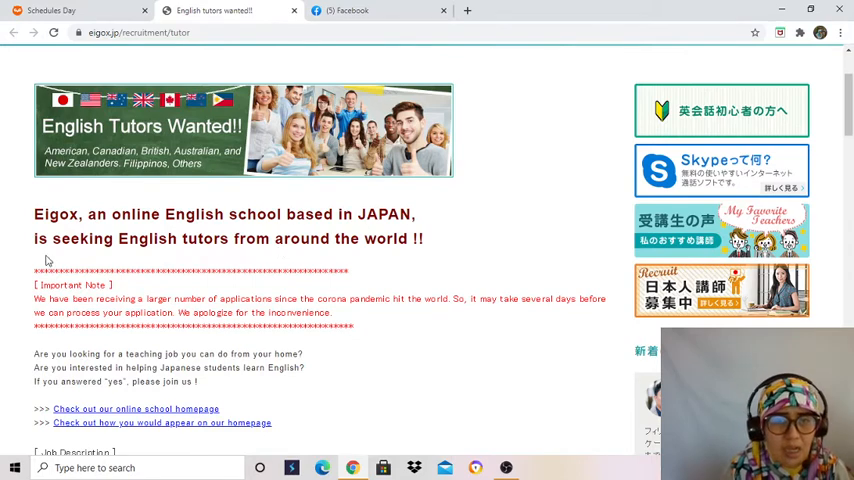
mouse_move(280, 263)
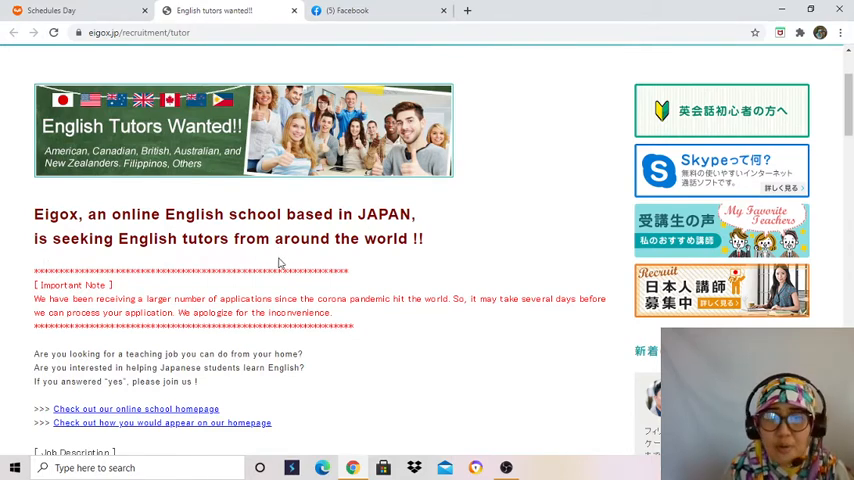
scroll(down, 3)
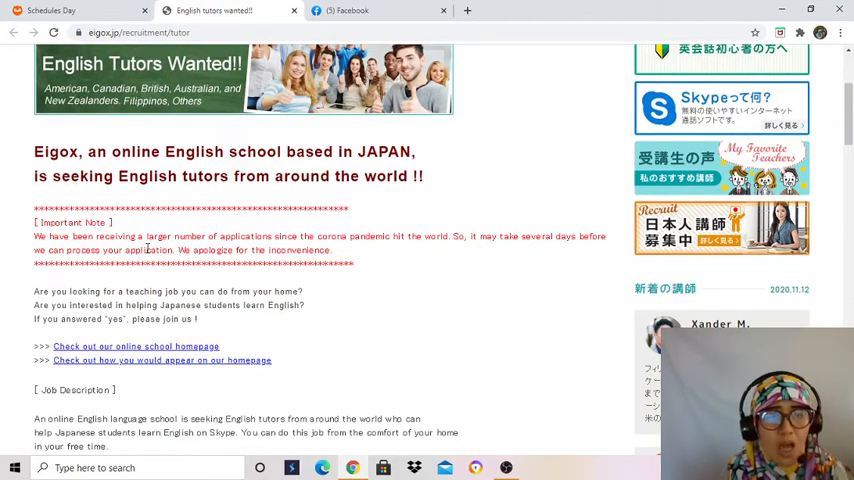
mouse_move(308, 279)
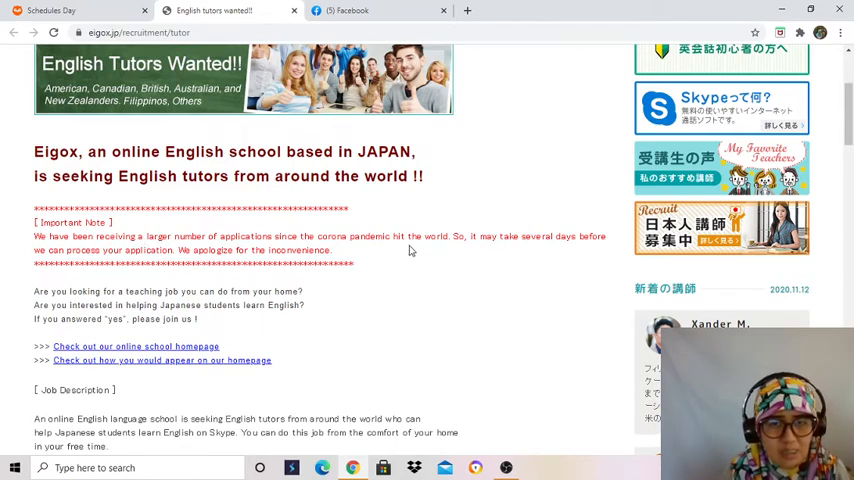
mouse_move(506, 267)
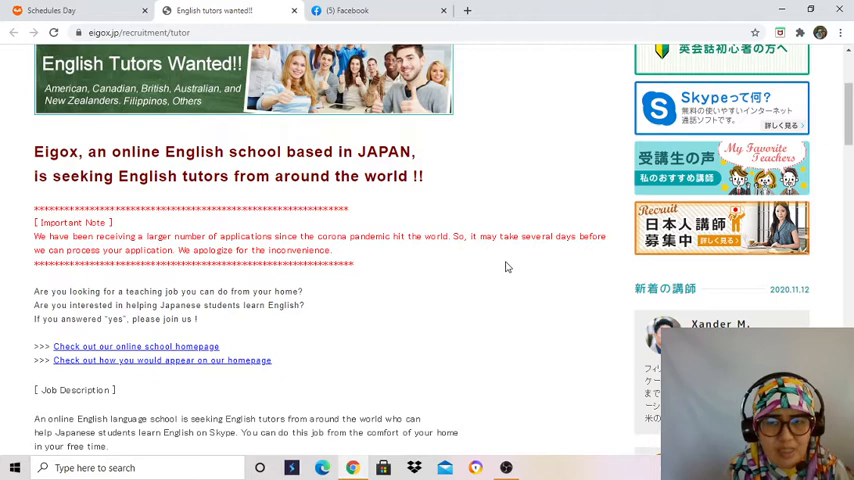
mouse_move(98, 287)
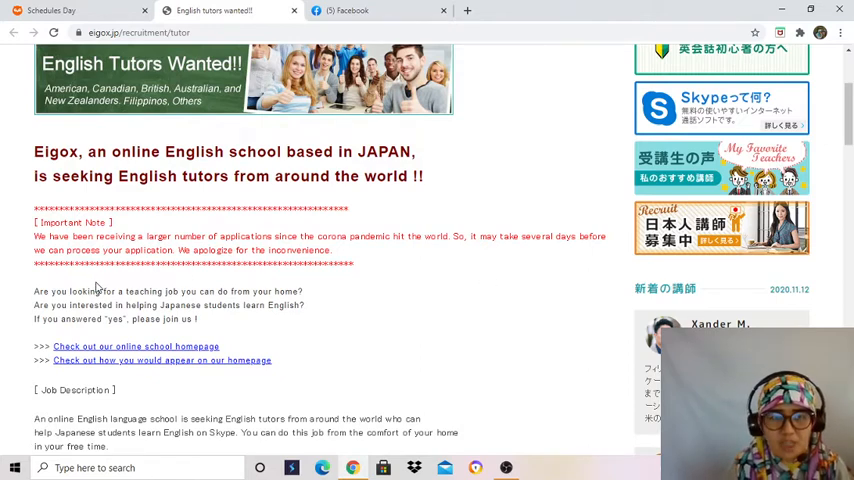
mouse_move(257, 281)
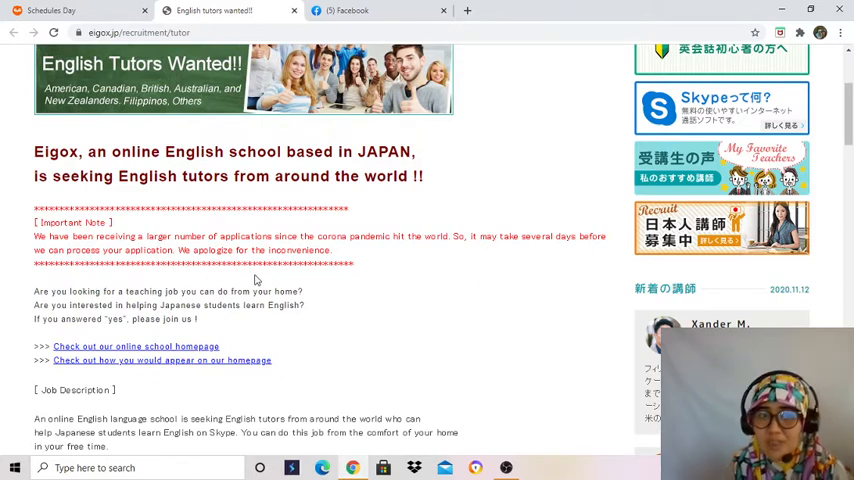
scroll(down, 3)
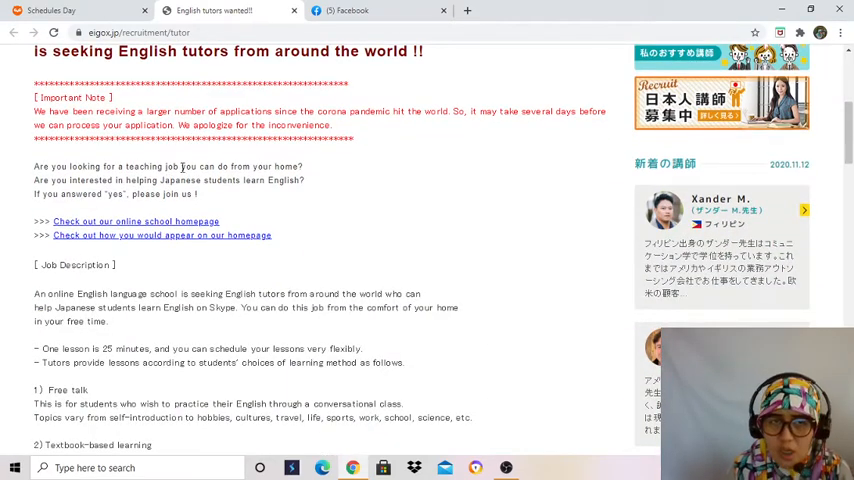
mouse_move(66, 197)
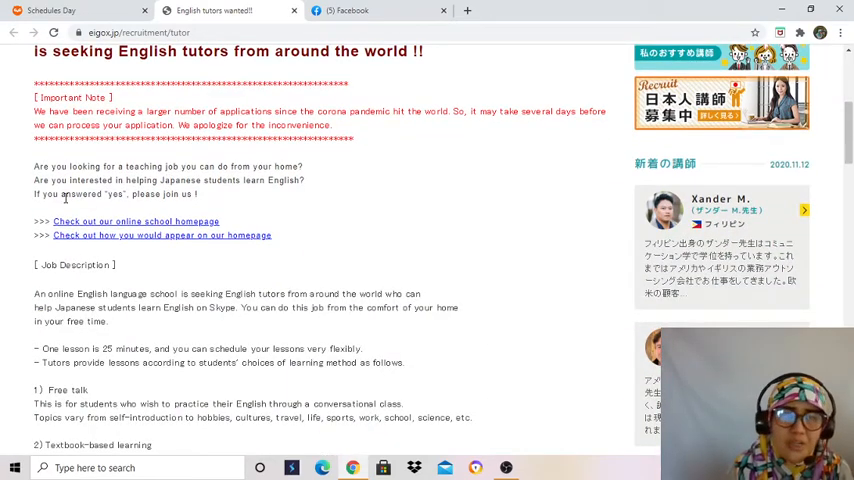
mouse_move(270, 195)
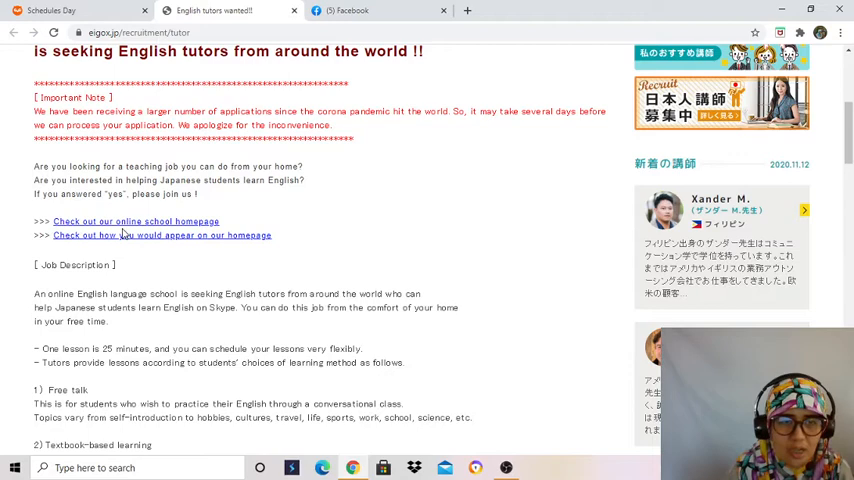
mouse_move(124, 240)
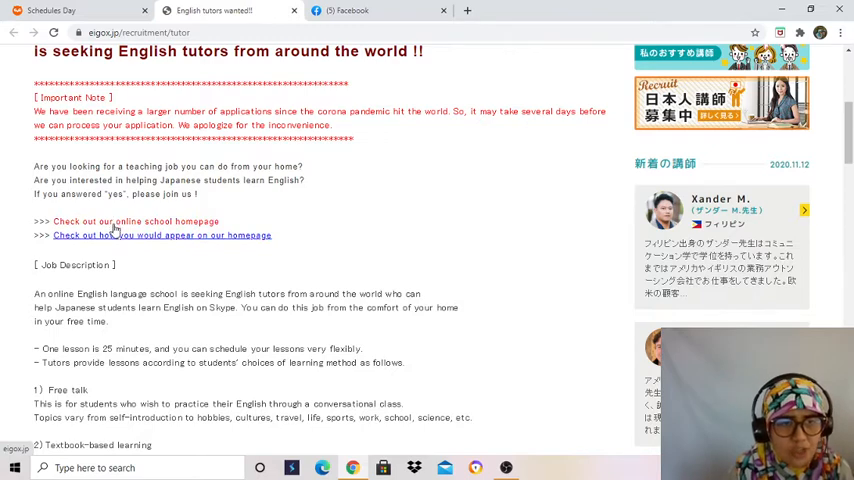
Step: Open the Eigox homepage and scroll through its service features and recommendations
click(161, 235)
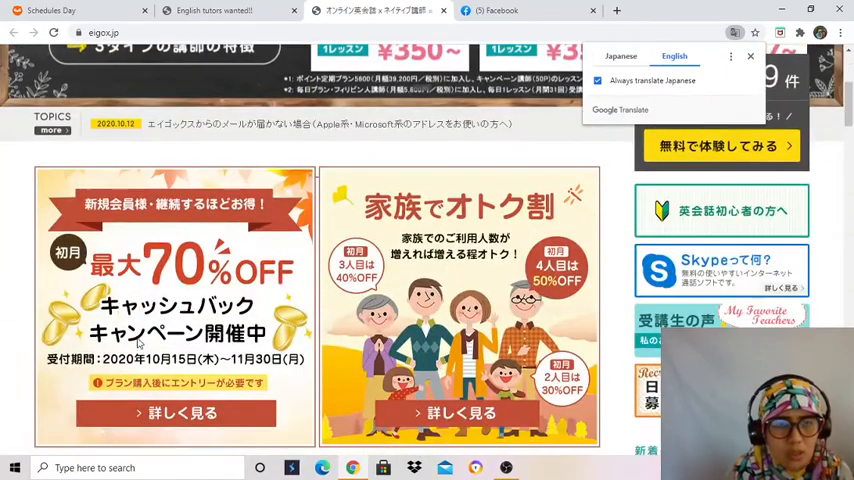
scroll(down, 3)
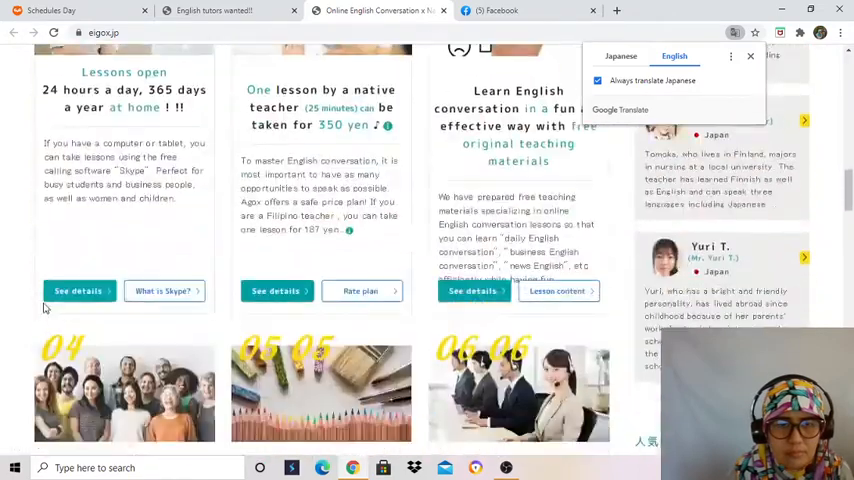
scroll(down, 3)
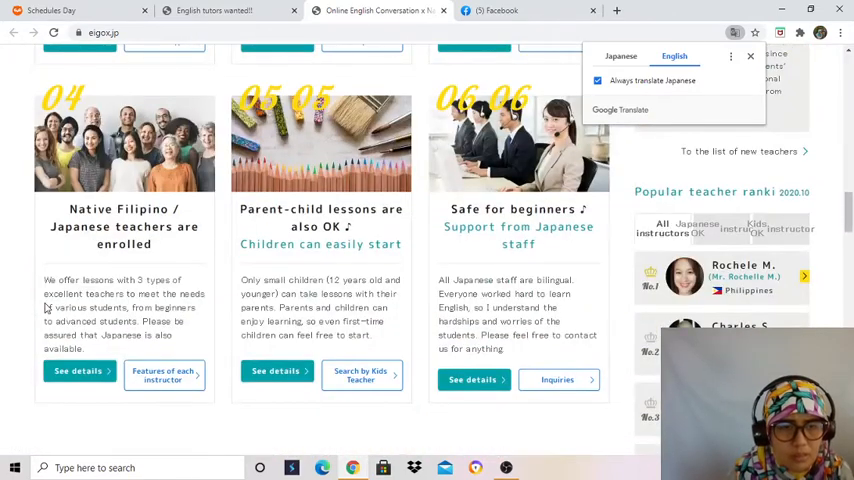
mouse_move(185, 245)
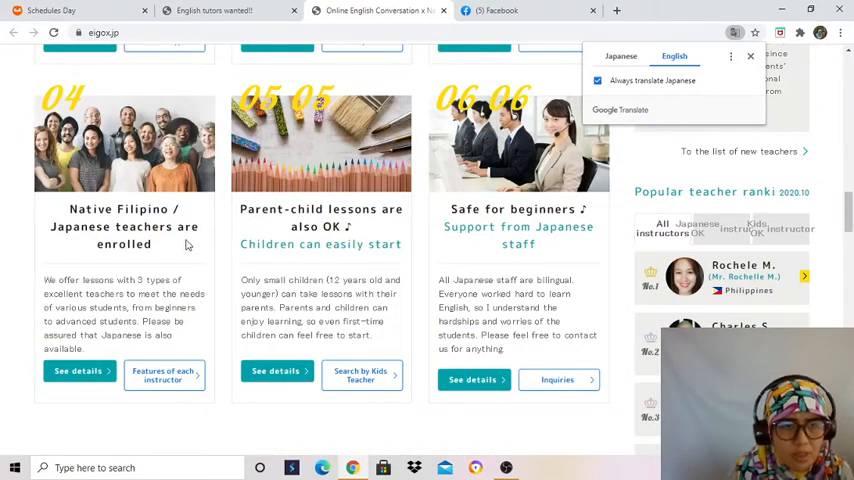
mouse_move(103, 287)
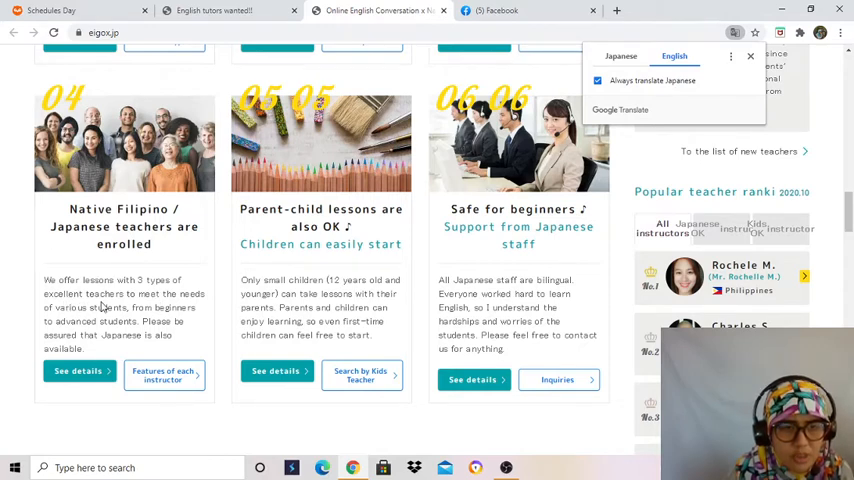
mouse_move(3, 338)
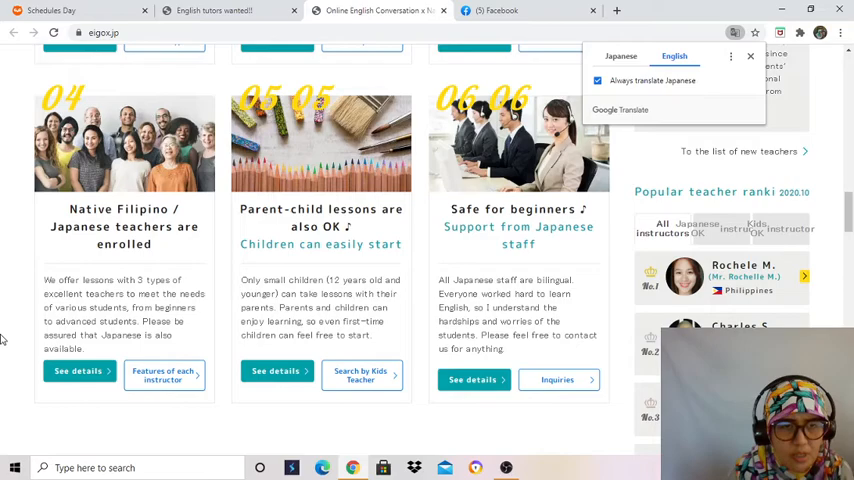
scroll(down, 3)
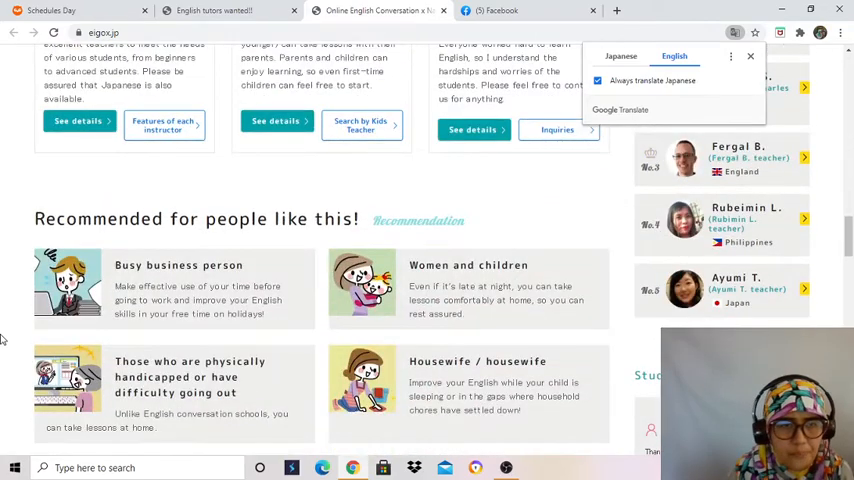
scroll(down, 3)
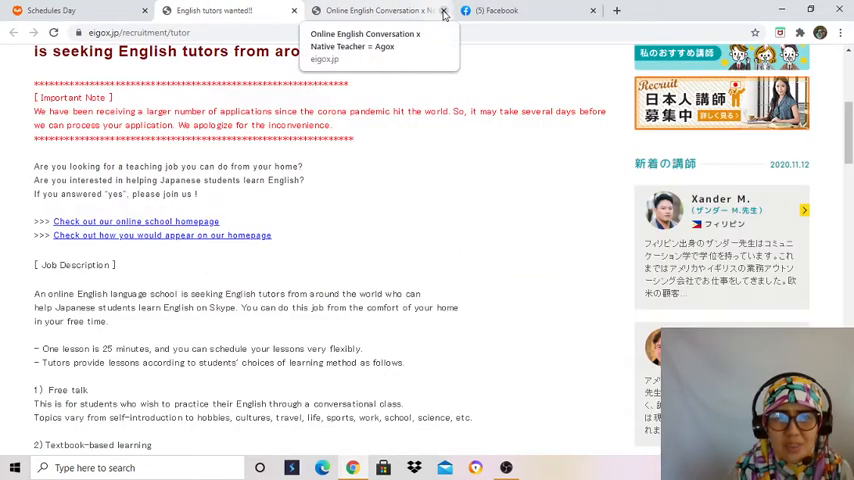
Step: Open the List of instructors page translated to English and tick the Filipino lecturer type
click(443, 11)
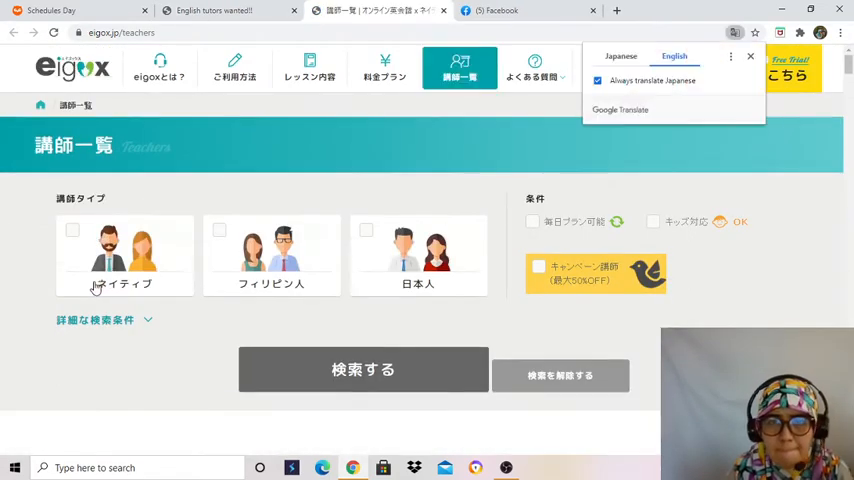
click(674, 56)
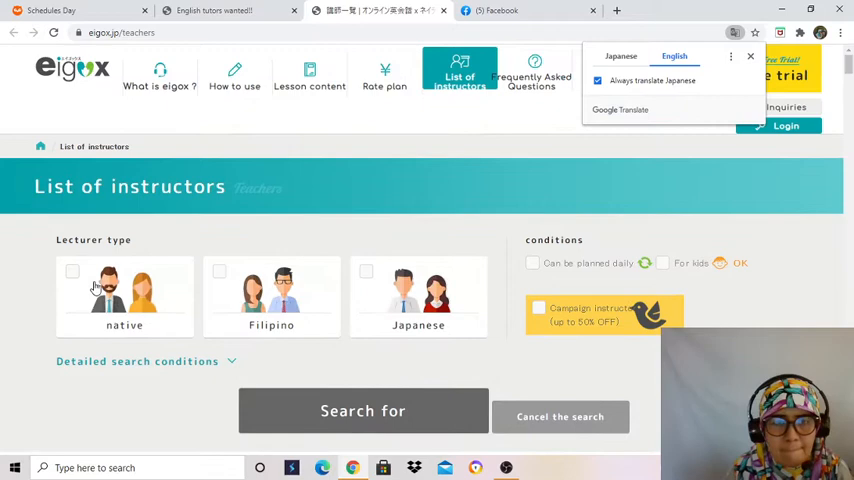
mouse_move(267, 307)
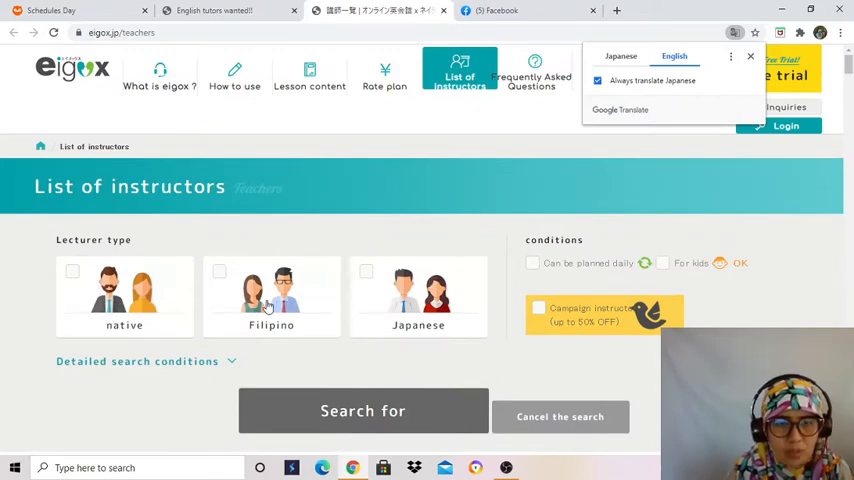
click(271, 295)
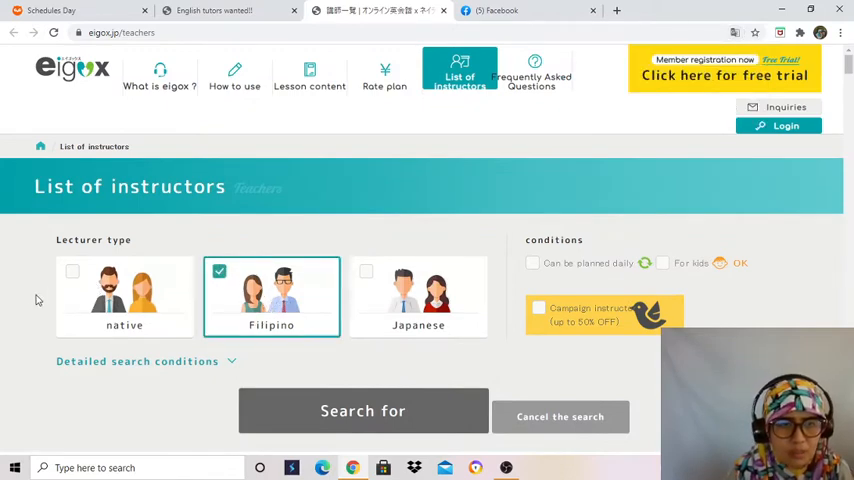
scroll(down, 3)
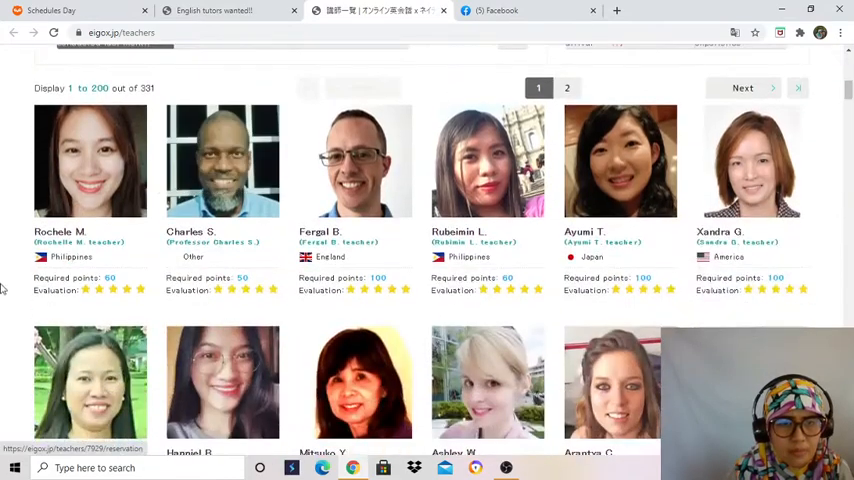
scroll(down, 3)
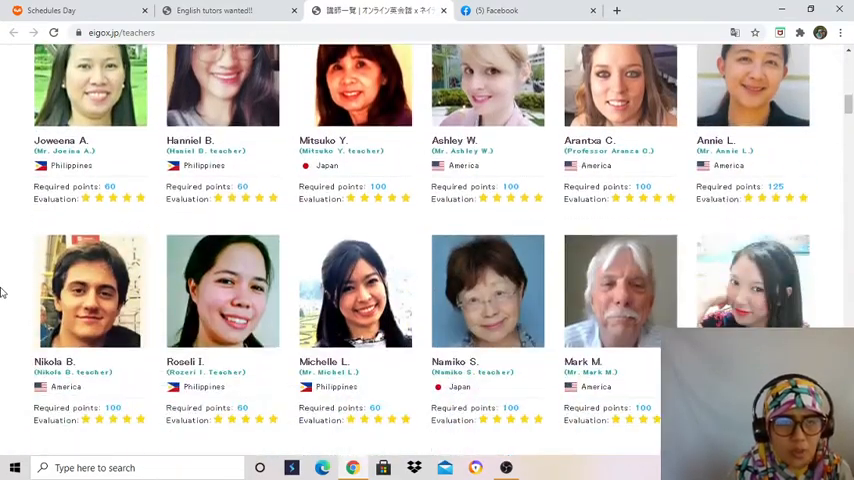
scroll(up, 3)
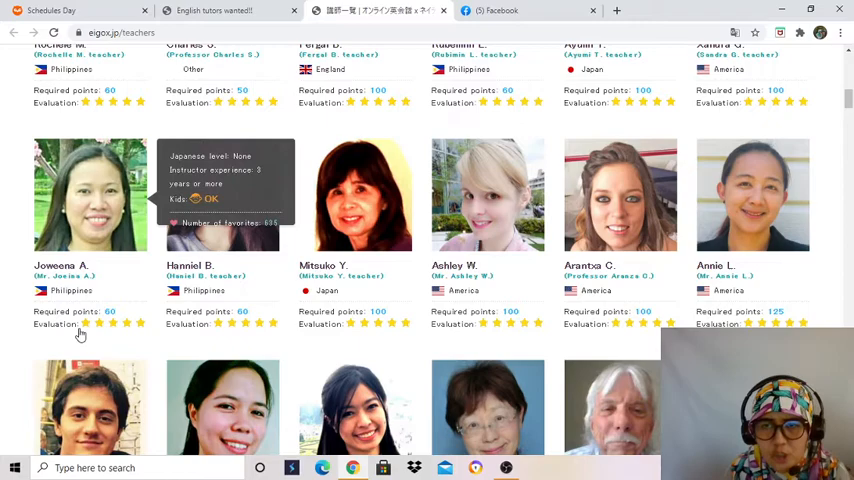
scroll(down, 3)
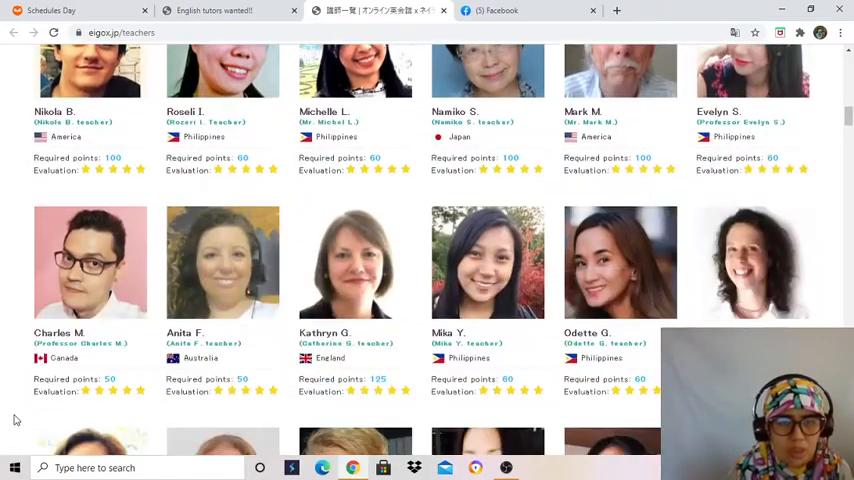
scroll(down, 3)
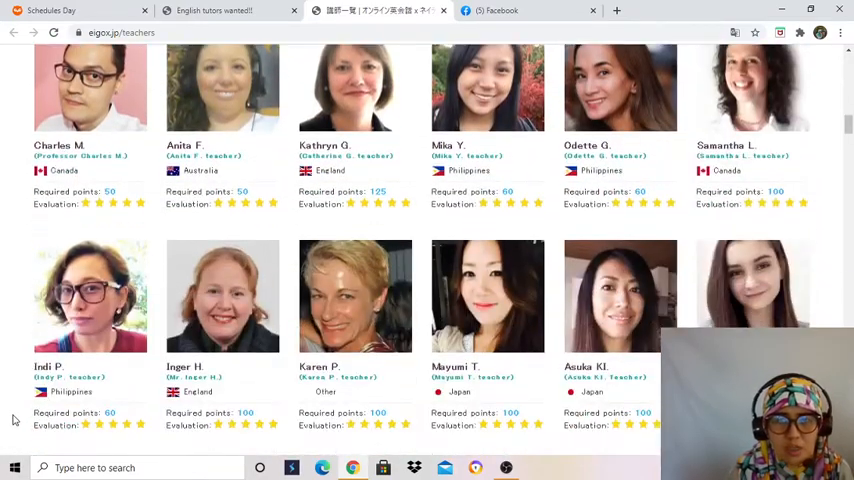
scroll(down, 3)
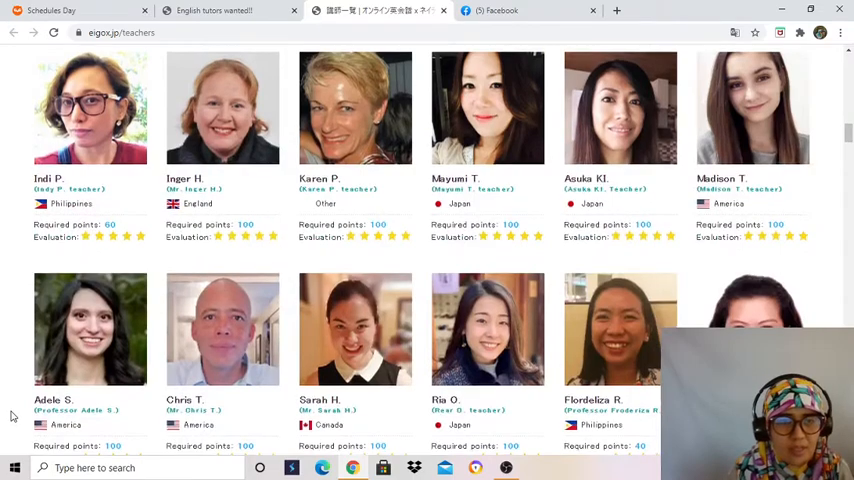
scroll(down, 3)
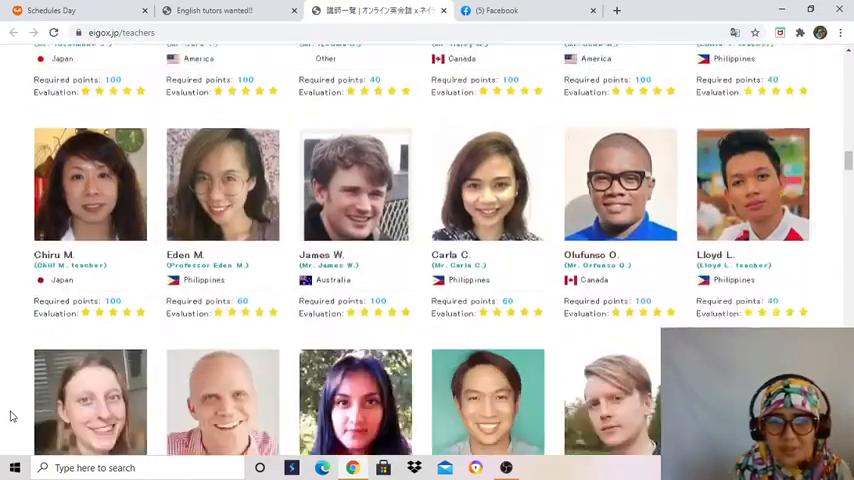
scroll(down, 3)
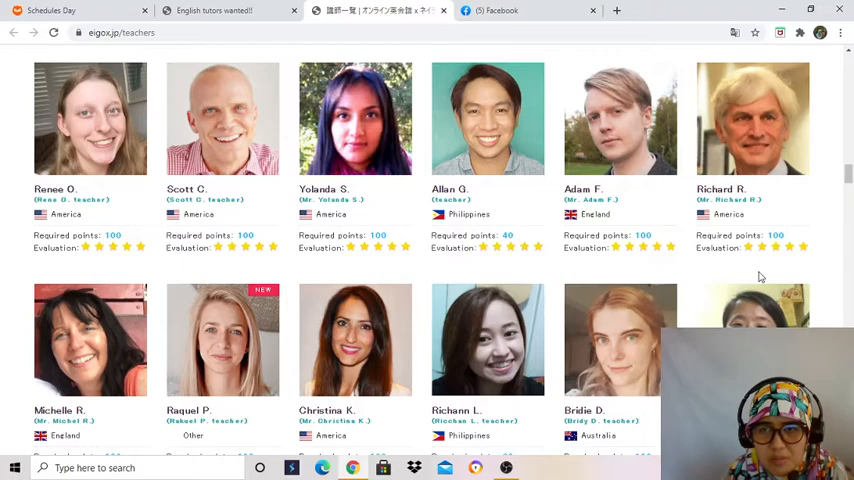
scroll(down, 3)
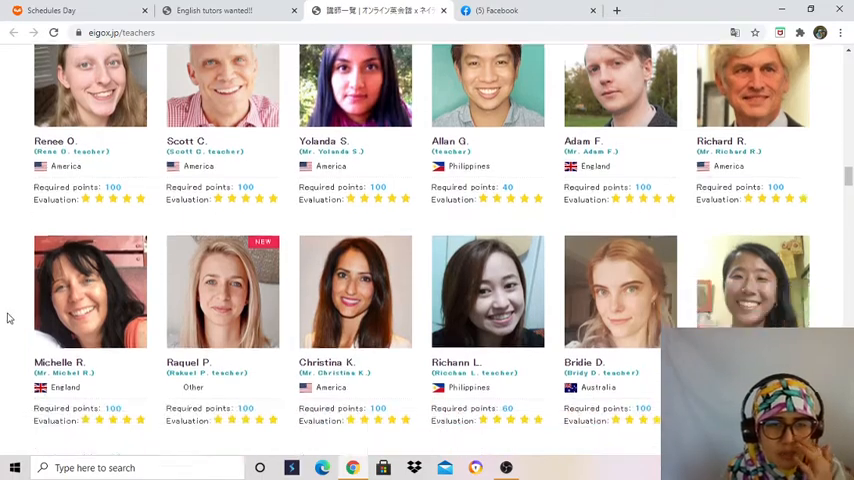
scroll(down, 3)
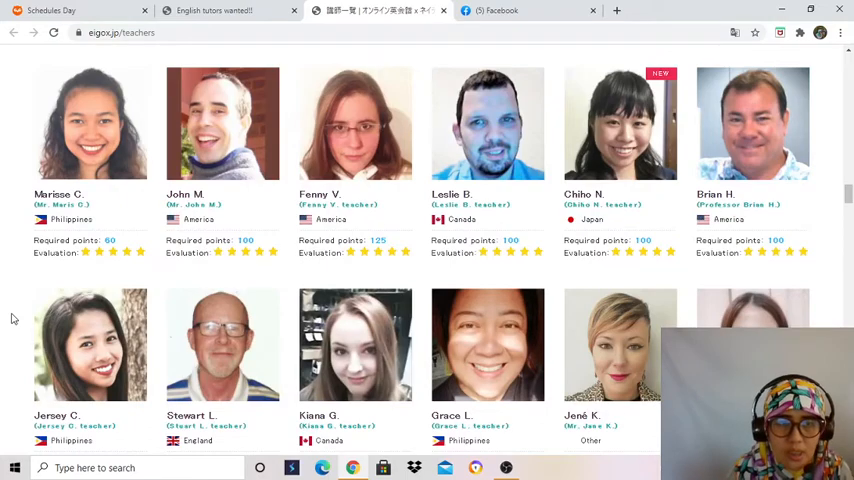
scroll(down, 3)
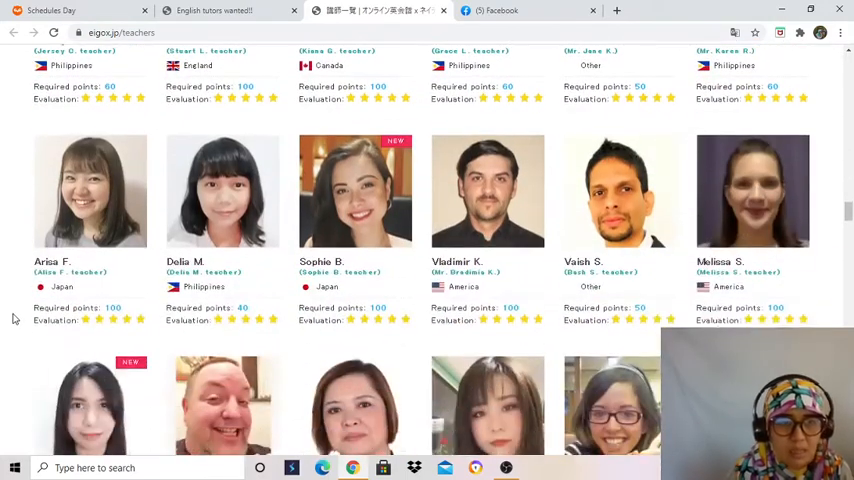
scroll(down, 3)
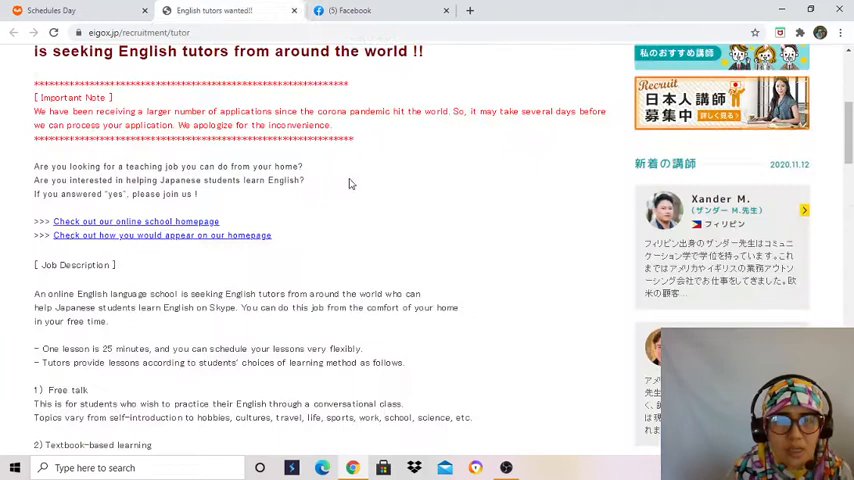
scroll(down, 3)
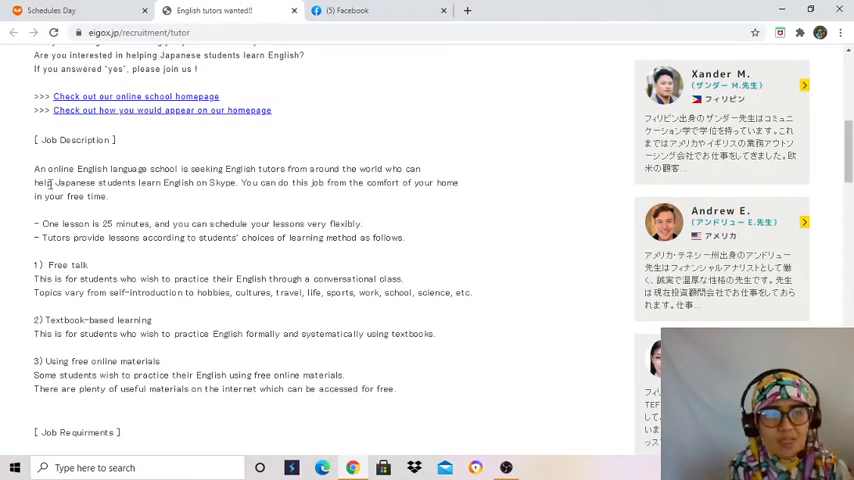
mouse_move(213, 193)
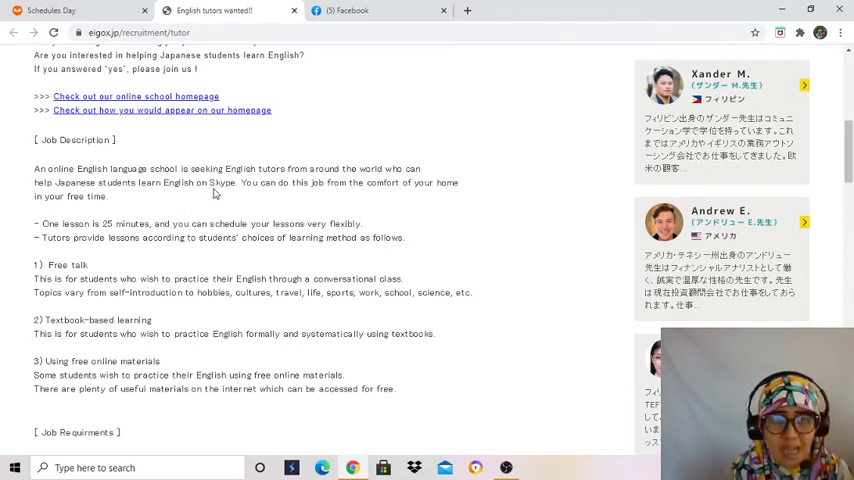
mouse_move(248, 194)
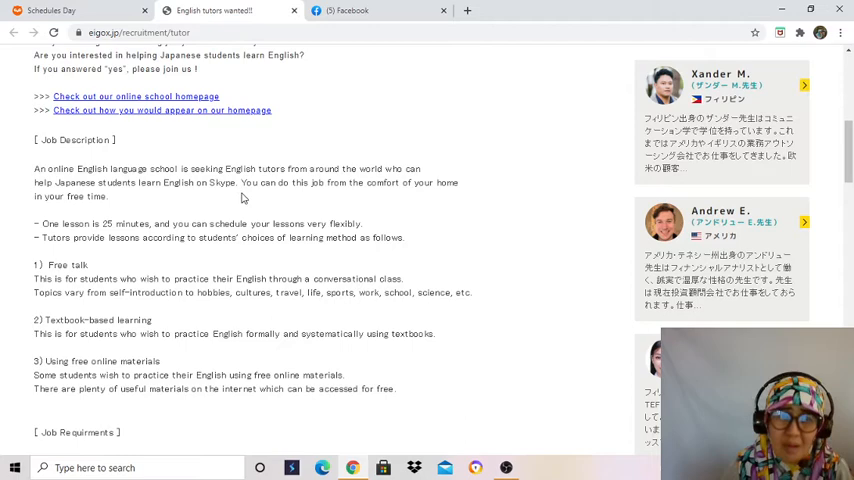
mouse_move(481, 196)
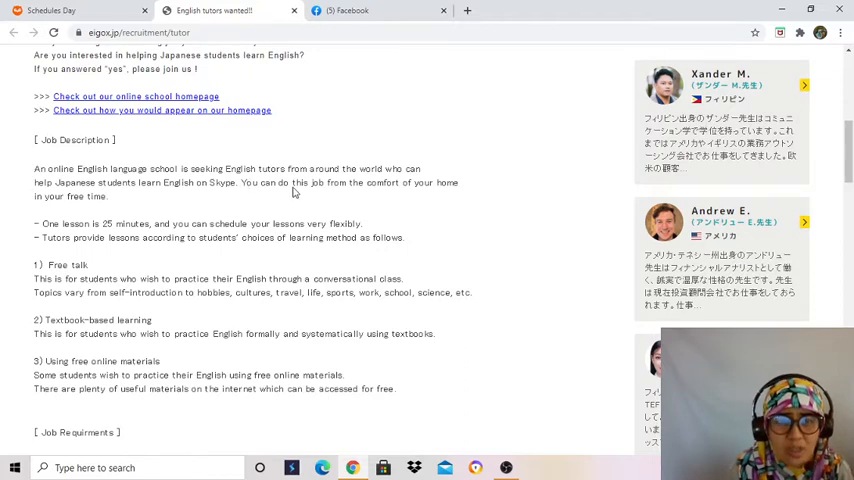
mouse_move(151, 217)
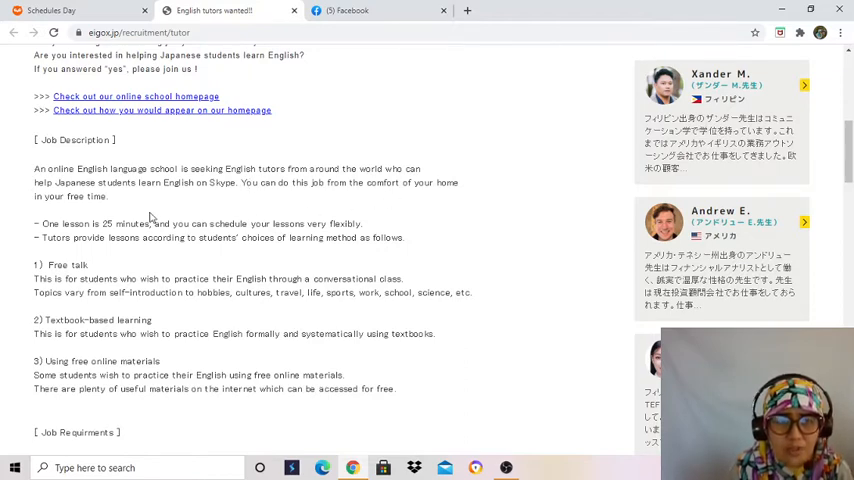
scroll(down, 3)
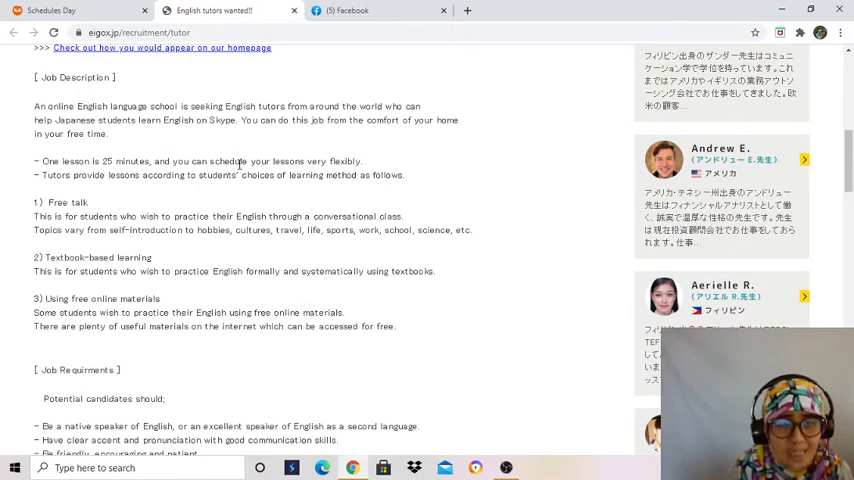
mouse_move(398, 172)
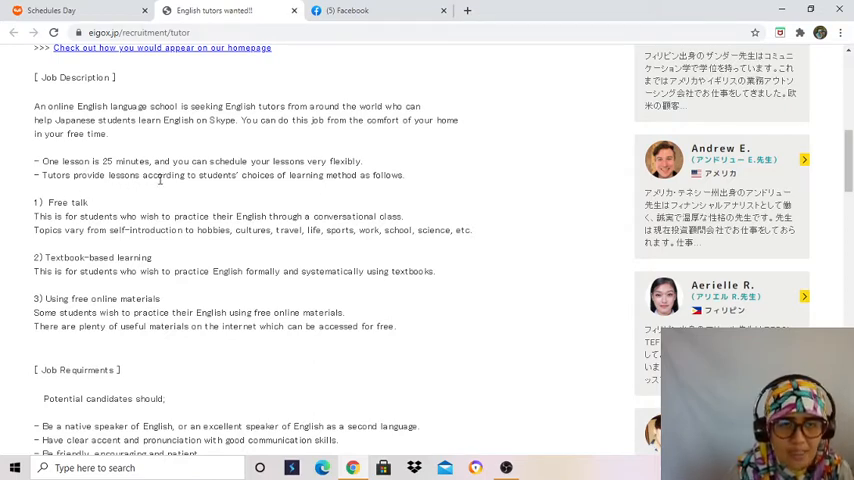
mouse_move(294, 192)
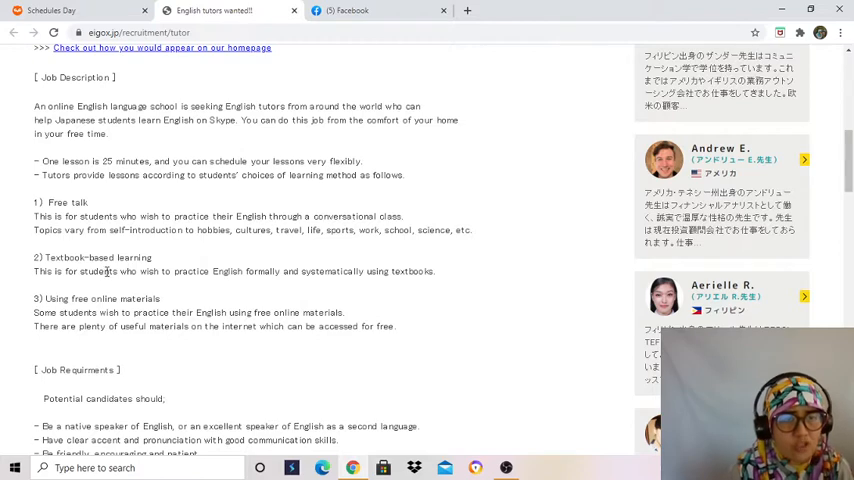
mouse_move(63, 230)
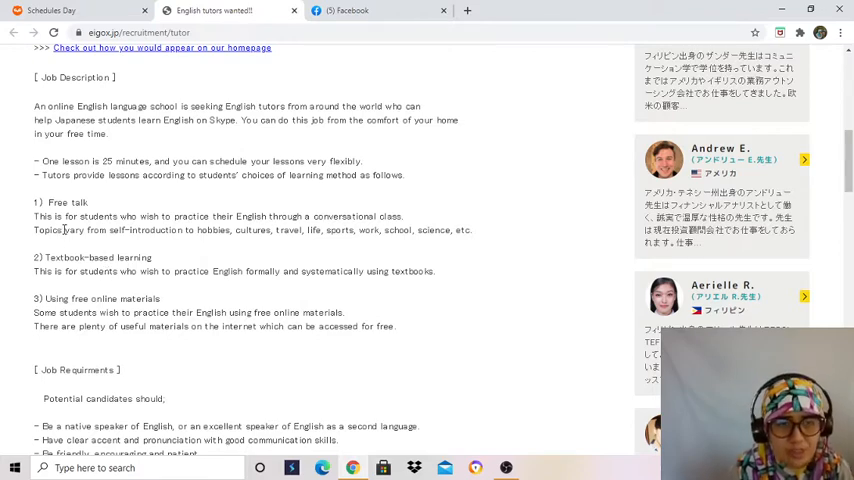
scroll(down, 3)
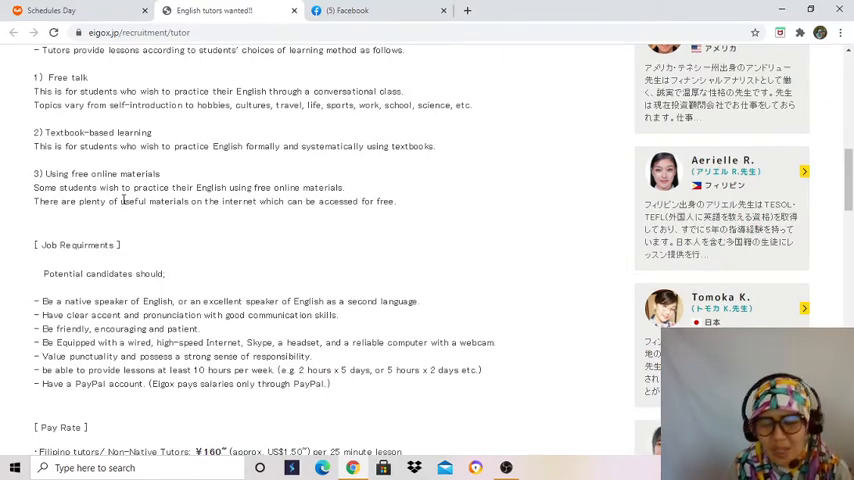
scroll(up, 3)
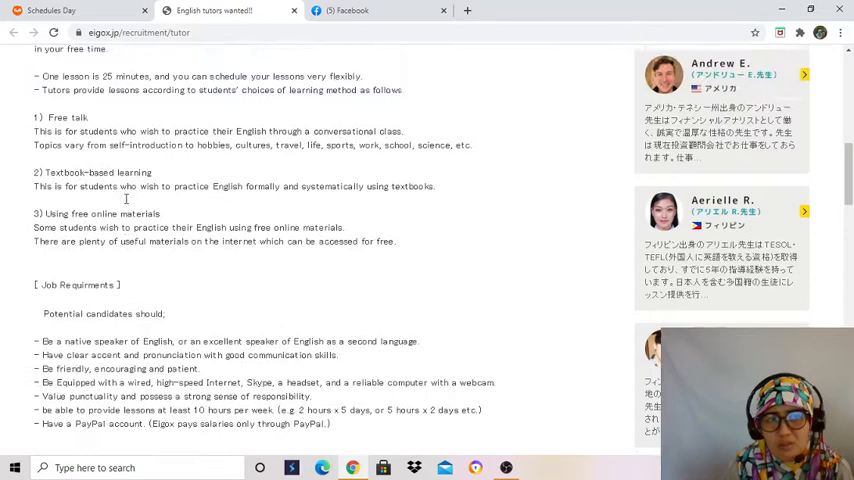
scroll(up, 3)
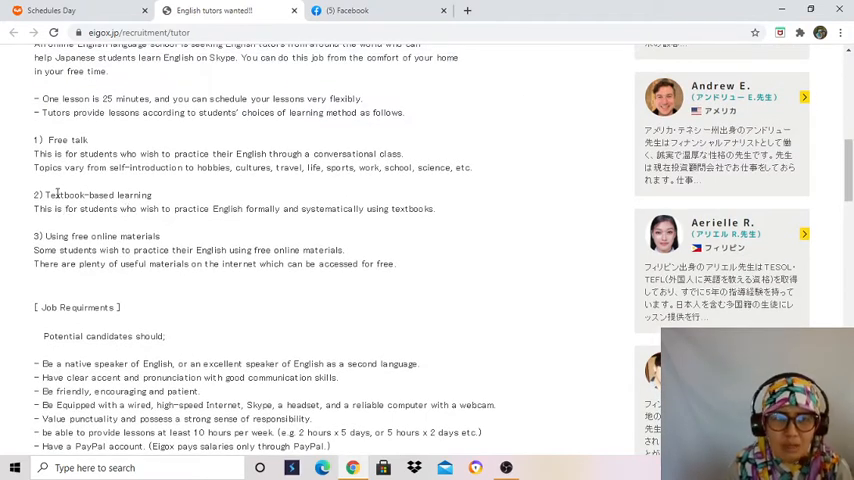
double_click(88, 195)
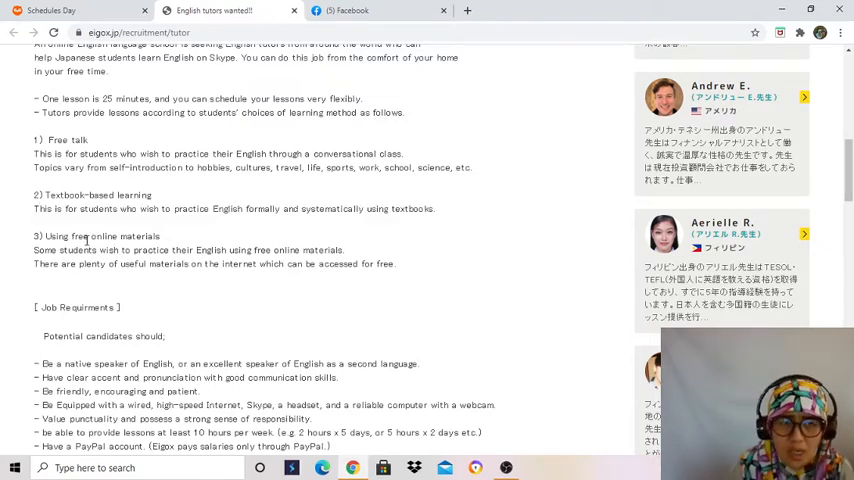
double_click(97, 236)
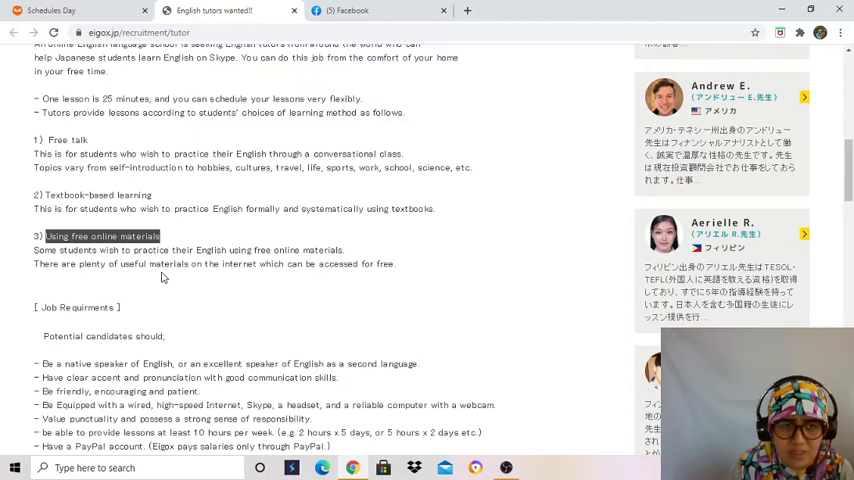
scroll(down, 3)
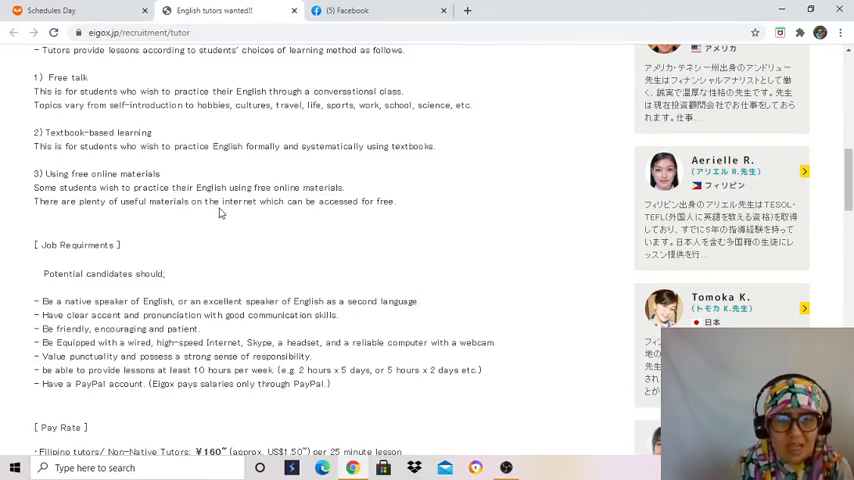
mouse_move(47, 198)
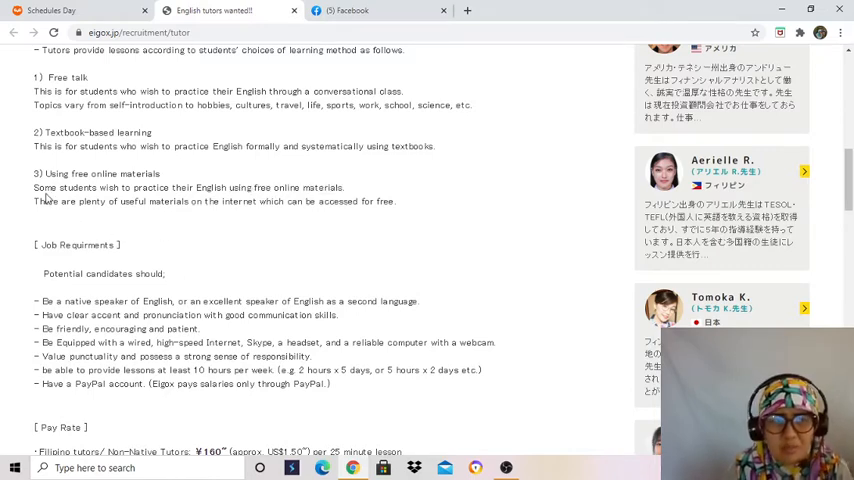
drag(65, 146, 338, 146)
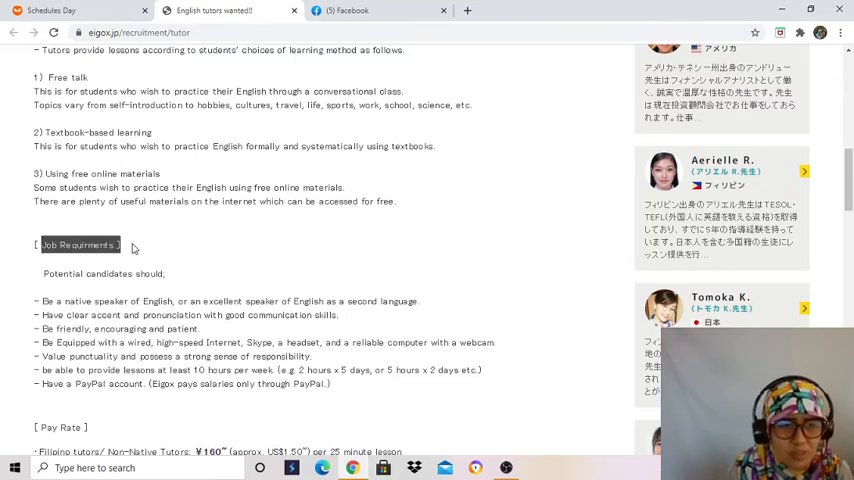
scroll(down, 3)
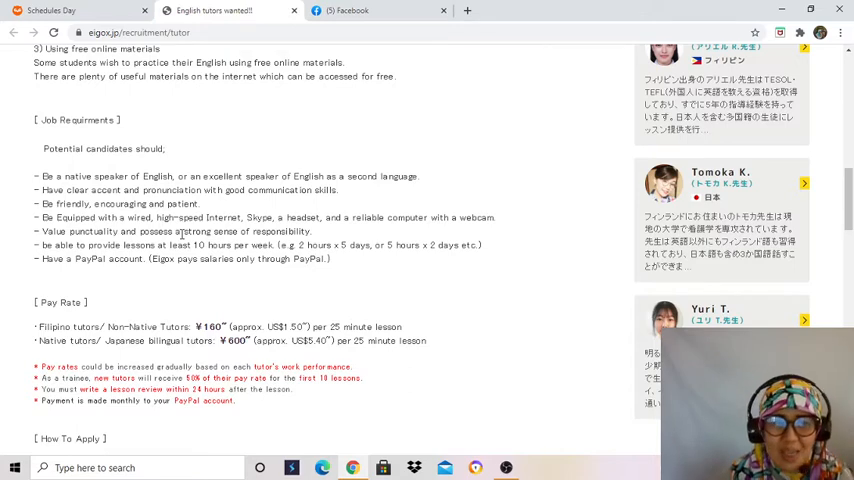
mouse_move(220, 245)
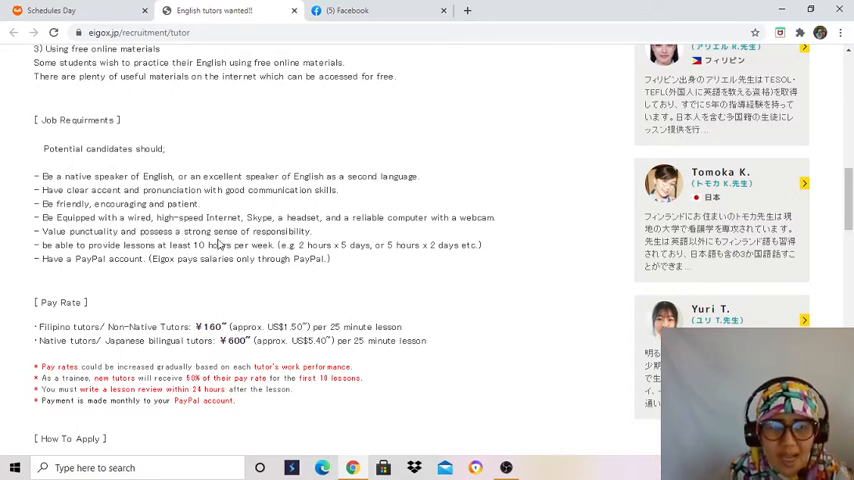
scroll(down, 3)
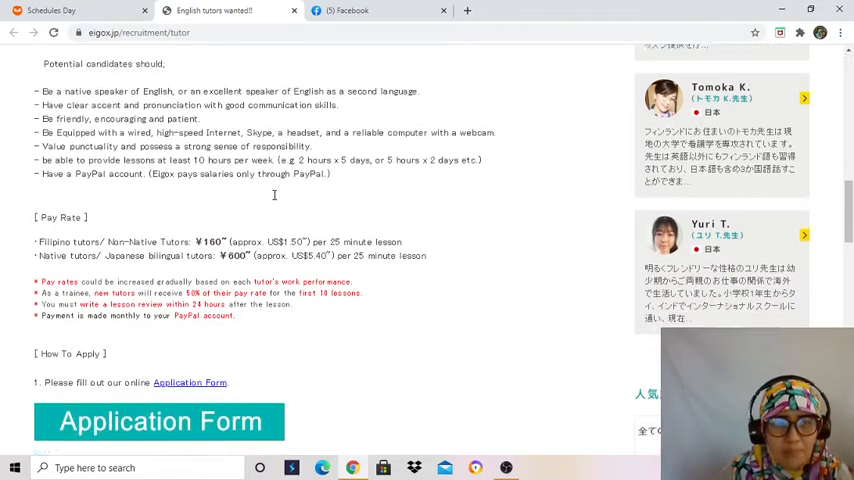
scroll(down, 3)
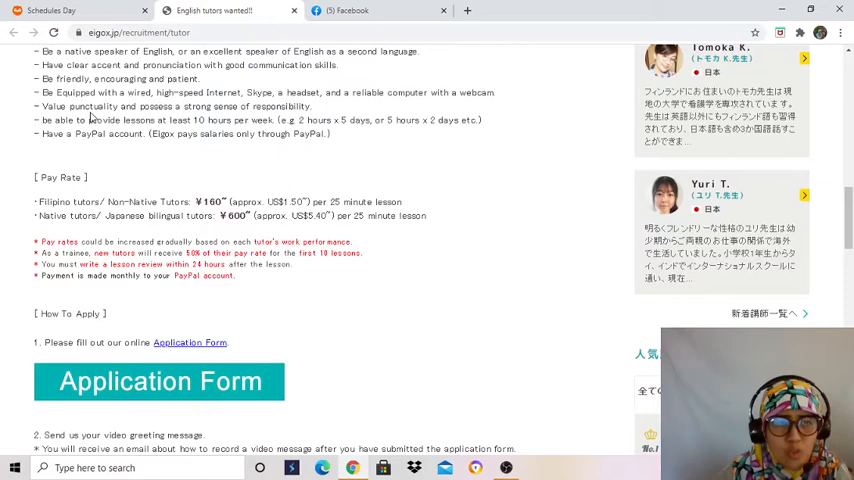
mouse_move(248, 120)
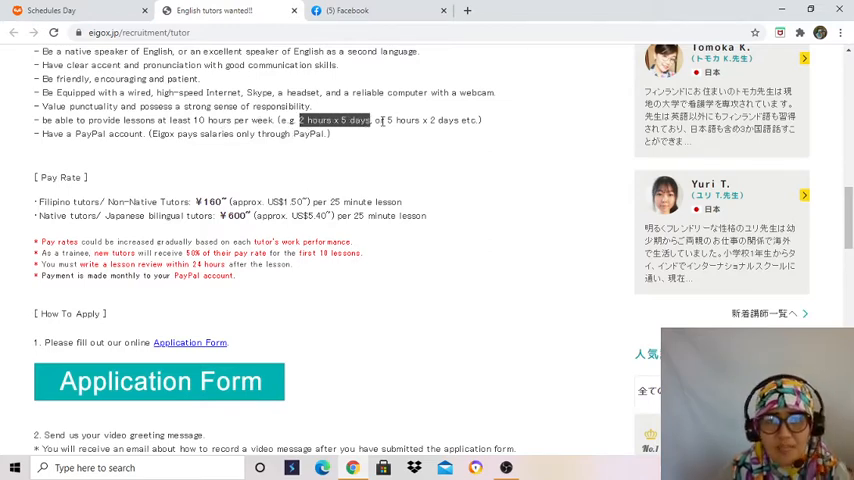
click(385, 130)
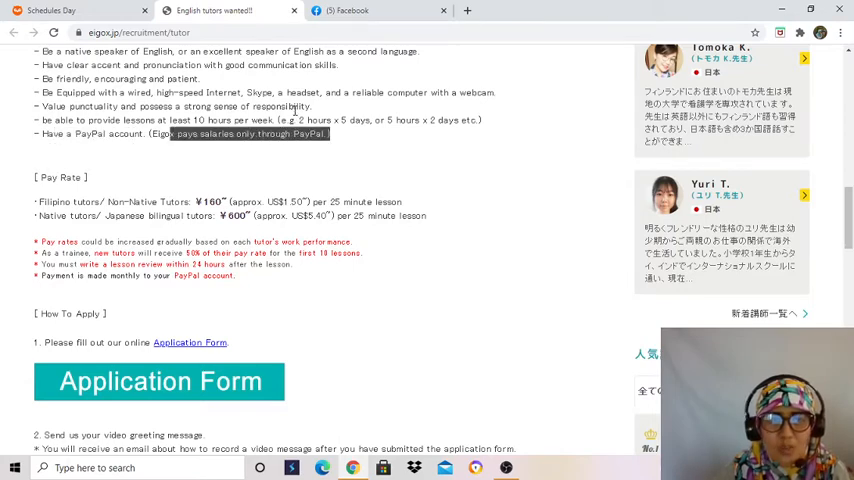
double_click(61, 177)
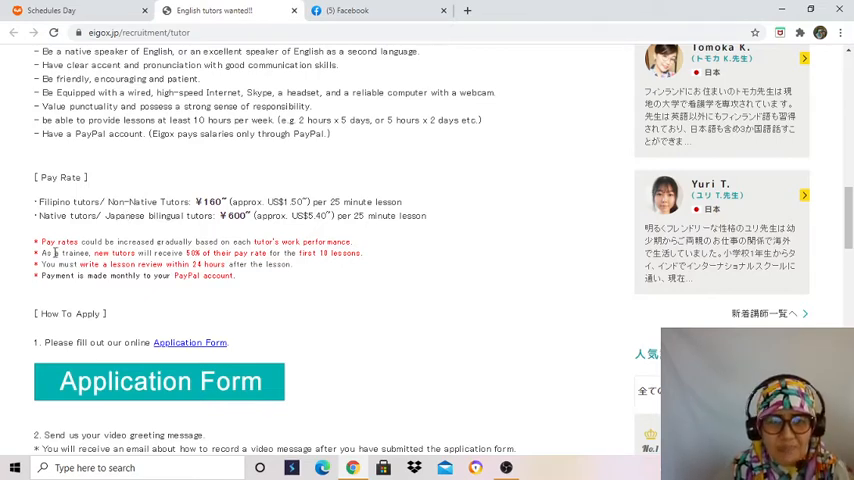
scroll(down, 3)
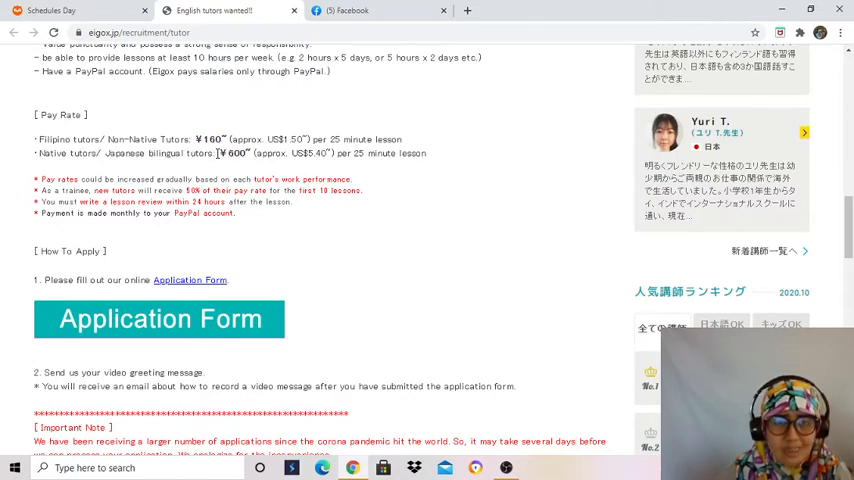
double_click(234, 153)
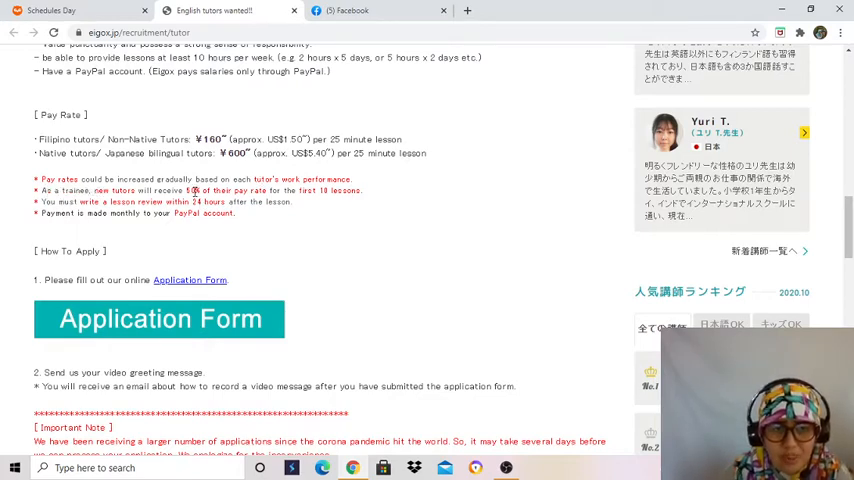
double_click(225, 190)
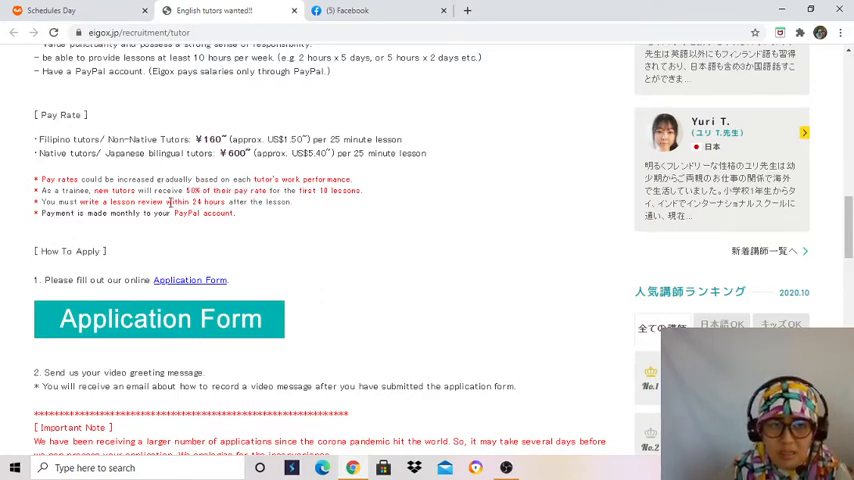
mouse_move(265, 191)
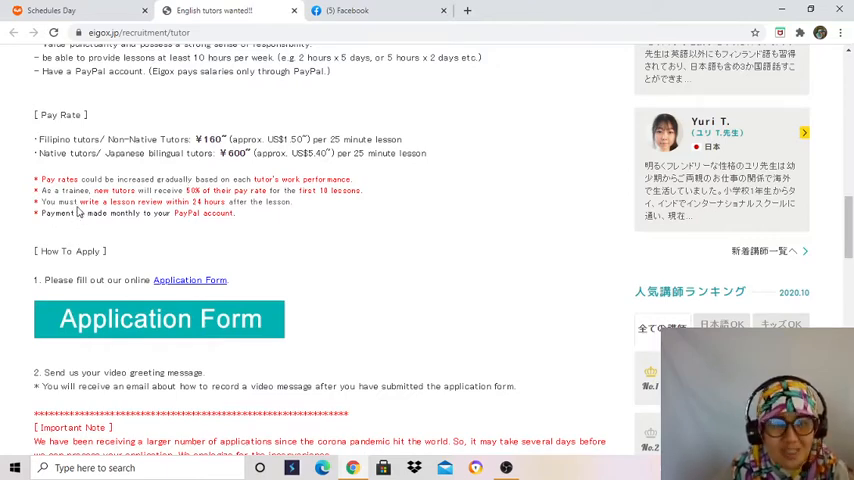
double_click(203, 201)
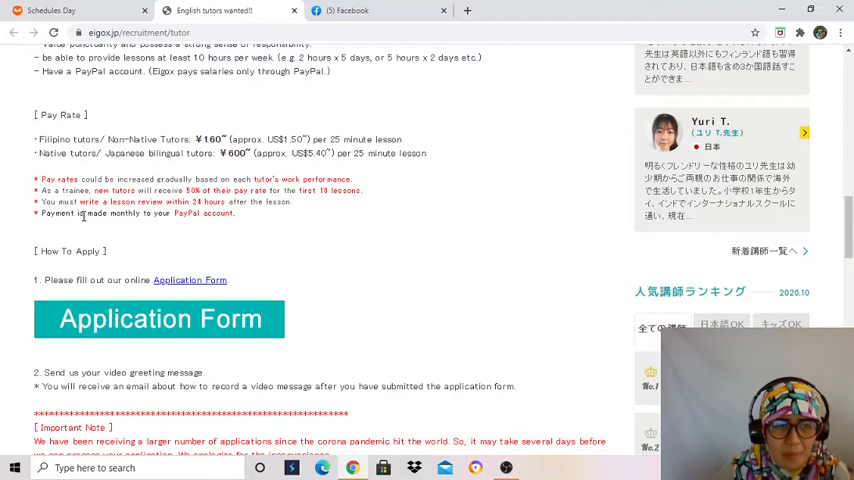
double_click(185, 213)
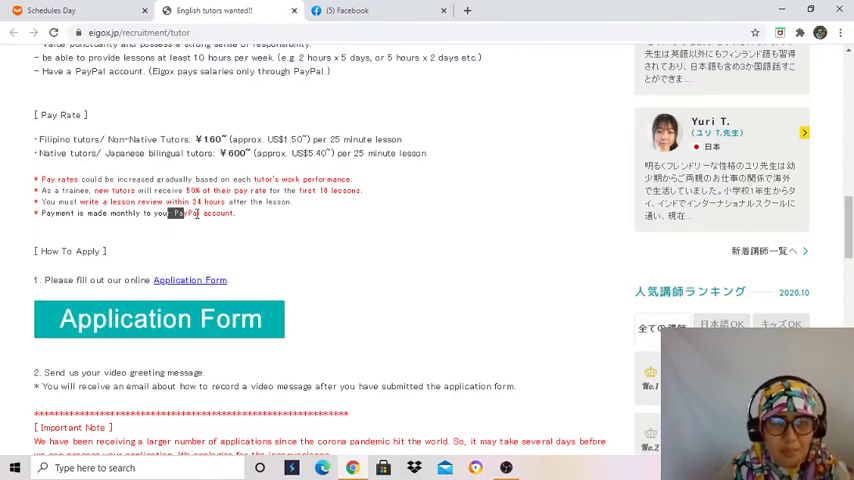
scroll(down, 3)
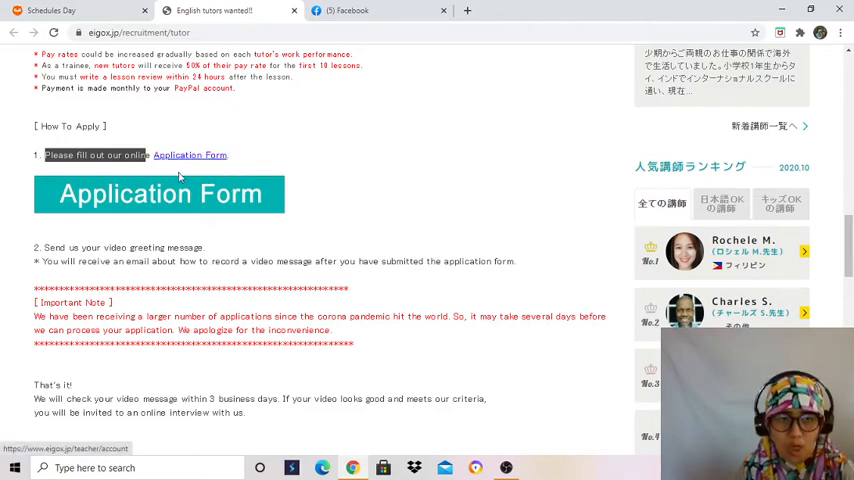
Step: Scroll the recruitment page, highlighting the business-days text, to reach the Application Form link
scroll(down, 3)
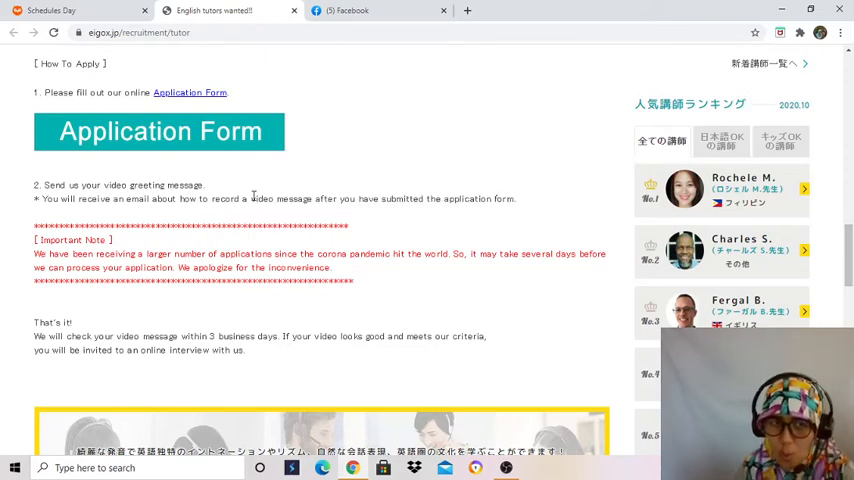
mouse_move(254, 197)
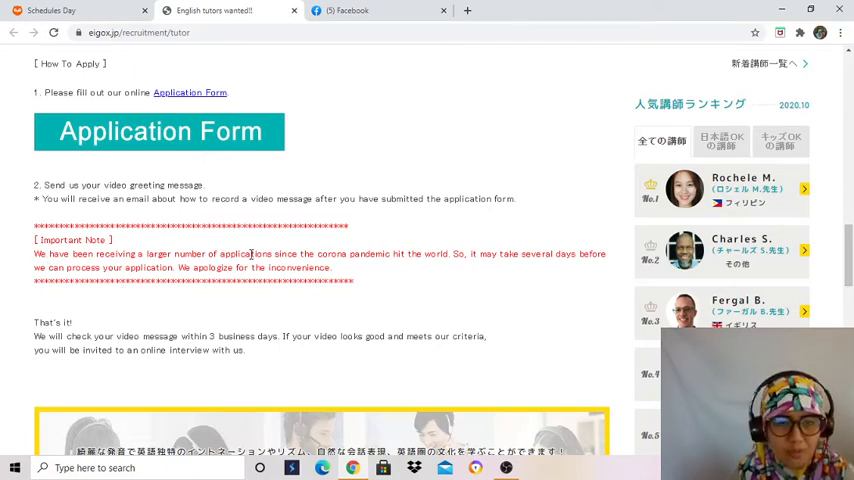
mouse_move(140, 263)
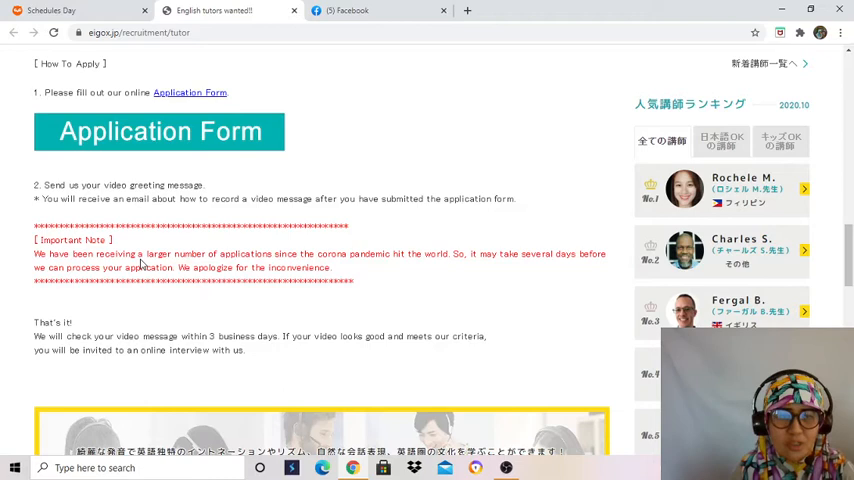
scroll(down, 3)
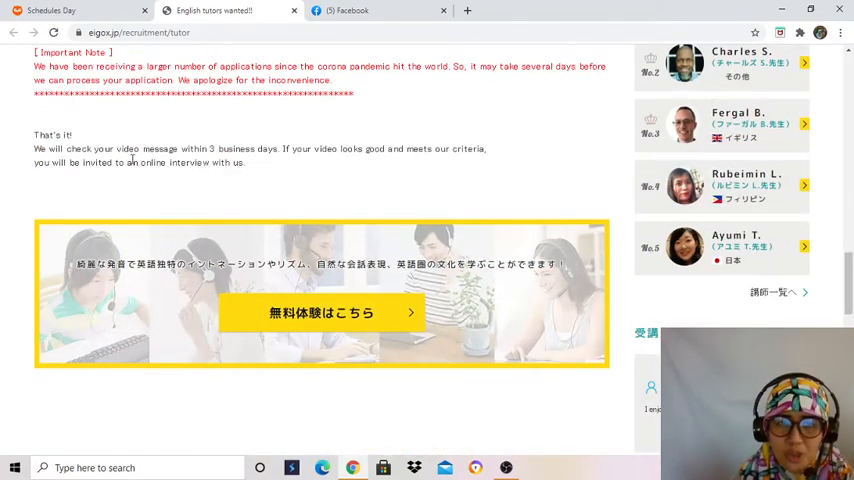
mouse_move(308, 162)
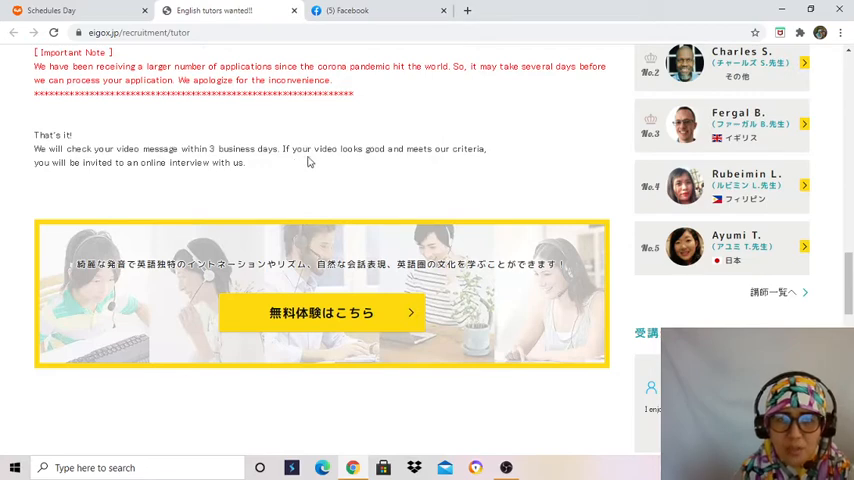
double_click(435, 149)
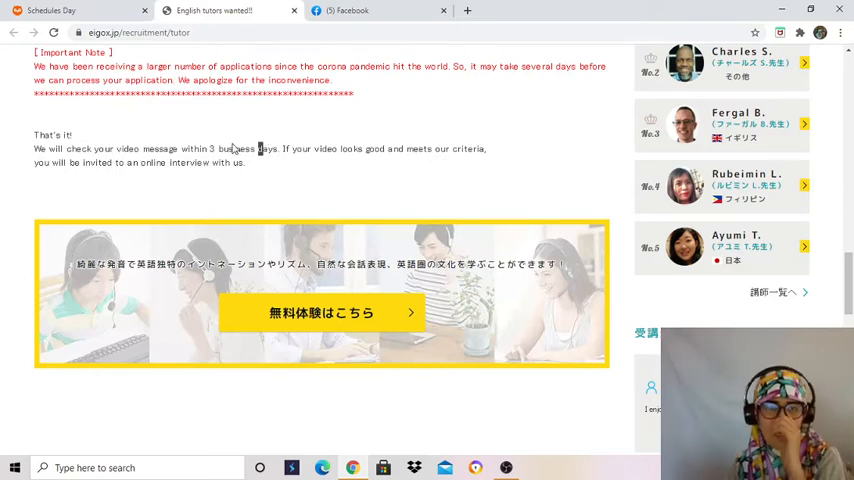
mouse_move(223, 192)
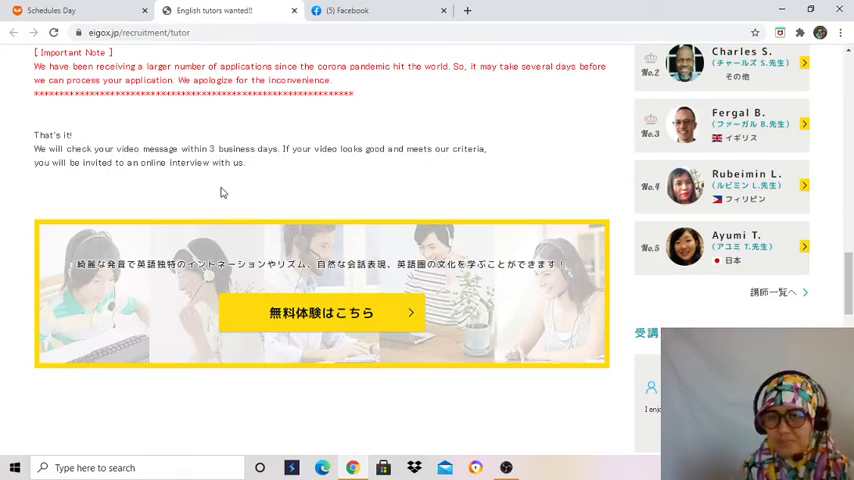
scroll(up, 3)
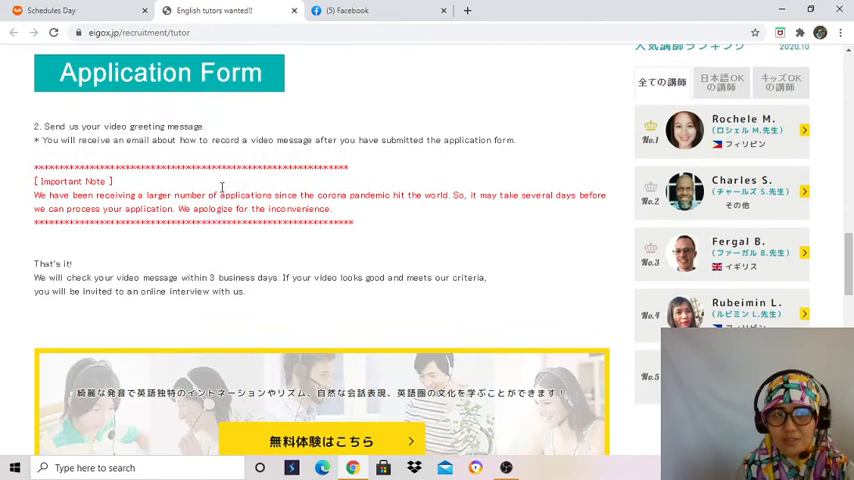
scroll(up, 3)
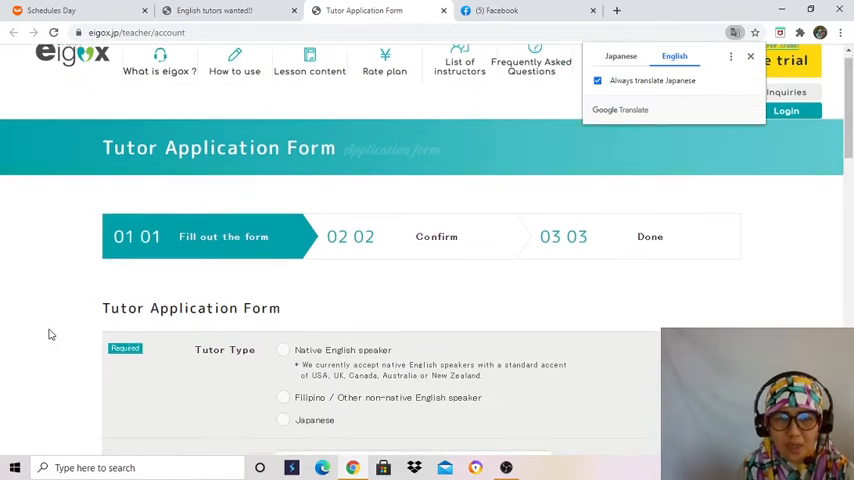
scroll(down, 3)
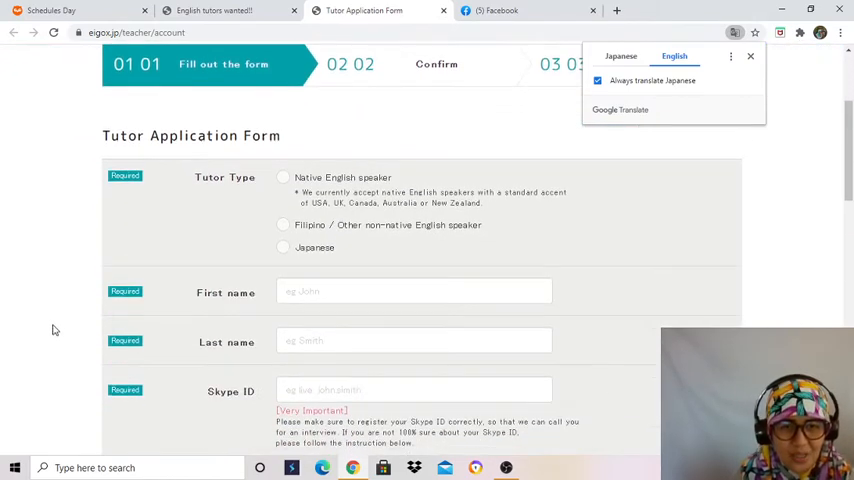
mouse_move(306, 221)
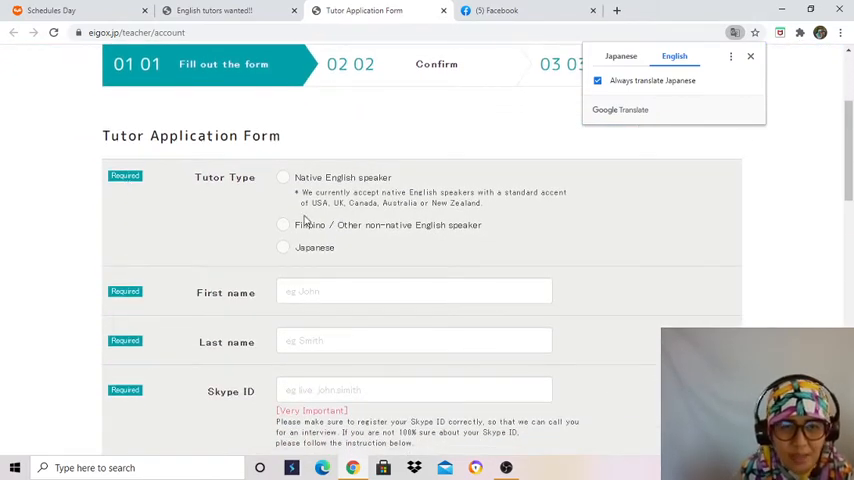
mouse_move(408, 233)
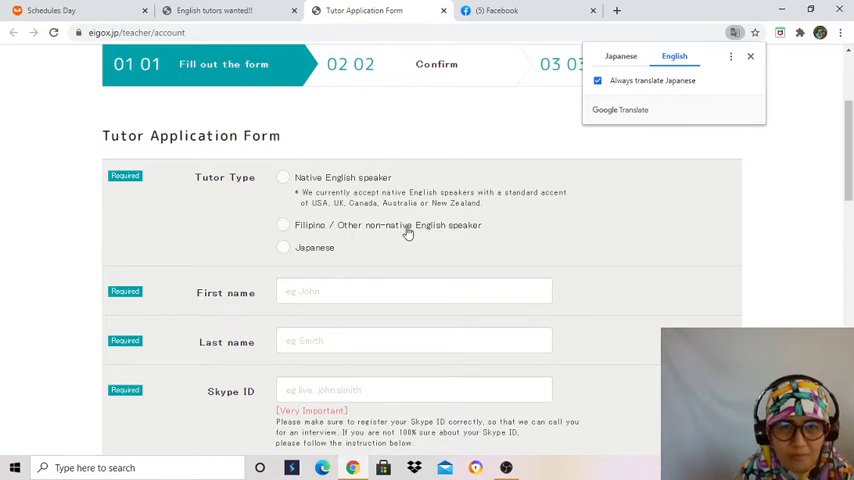
Step: Choose Filipino / Other non-native English speaker and autofill the first and last names
scroll(down, 3)
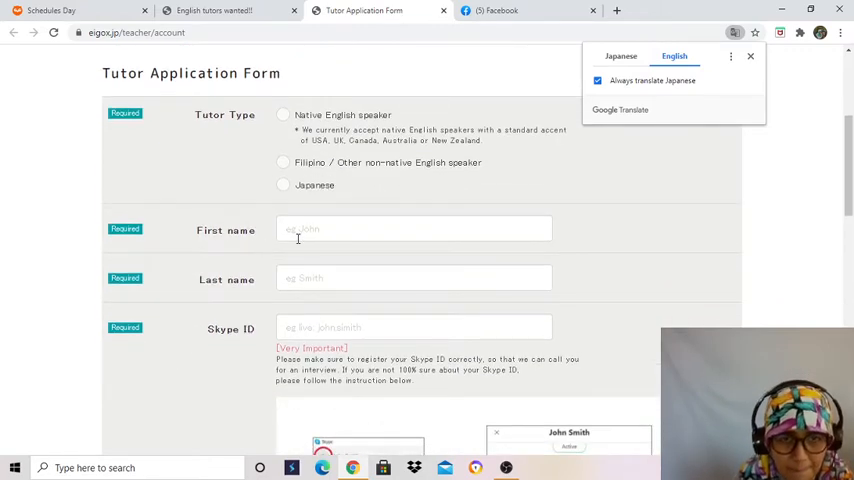
click(283, 162)
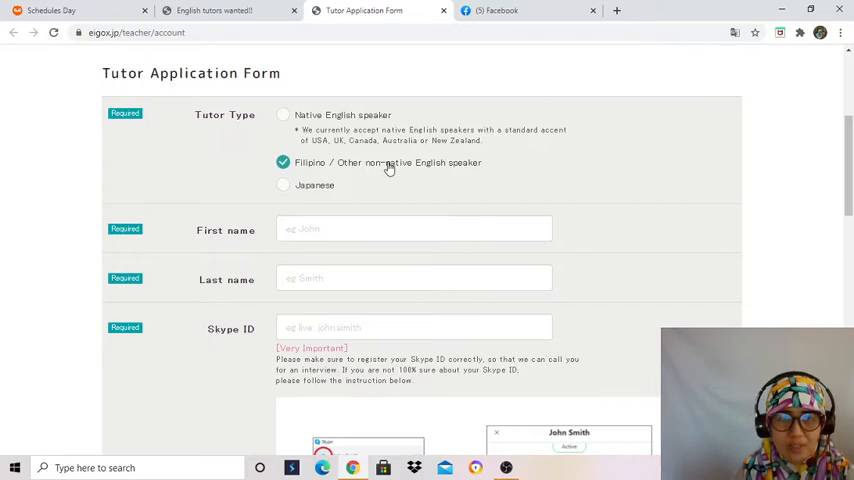
click(414, 229)
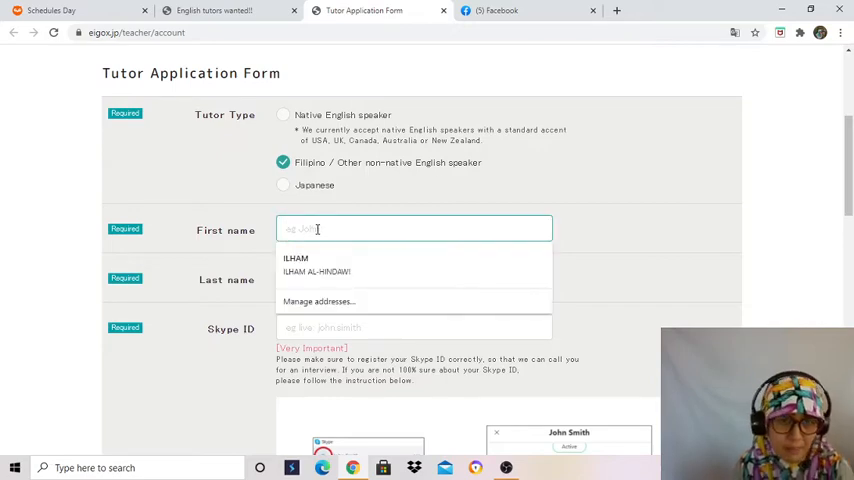
click(316, 271)
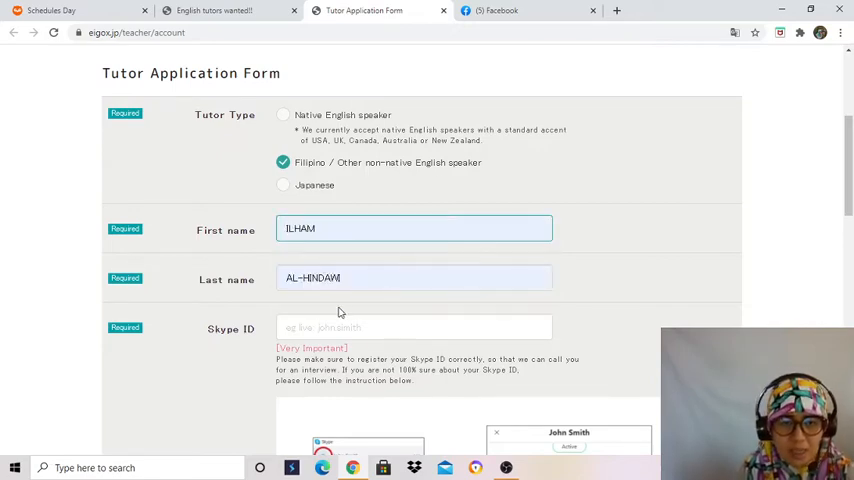
scroll(down, 3)
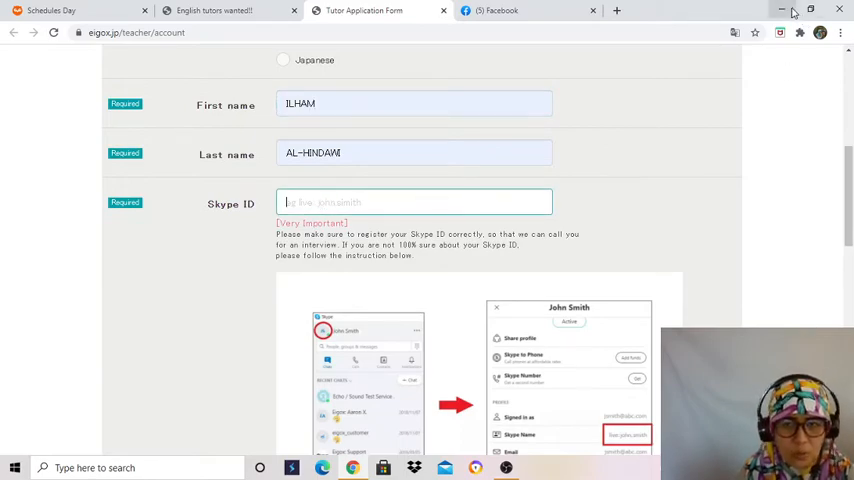
Step: Review the filled email, phone, and Philippines country and nationality fields, leaving password empty
click(783, 10)
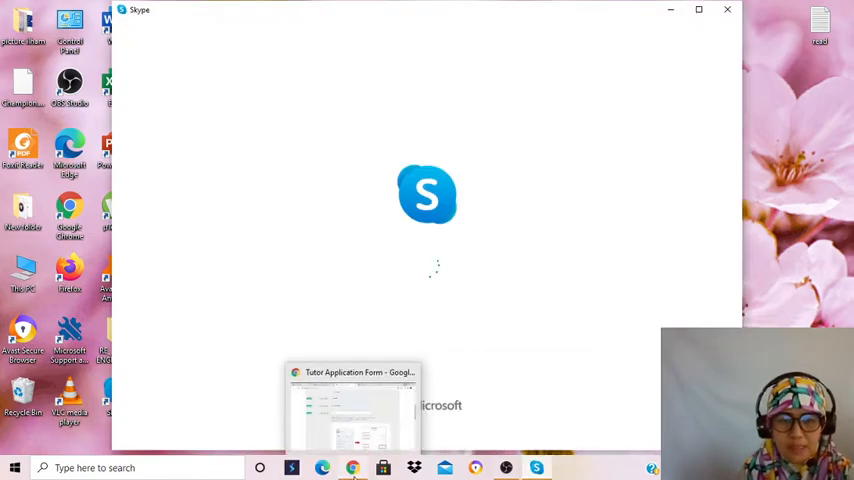
click(352, 410)
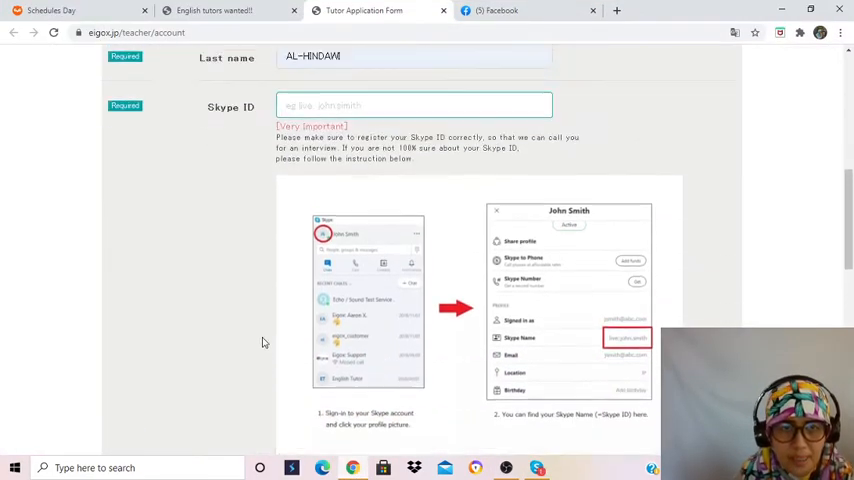
scroll(down, 3)
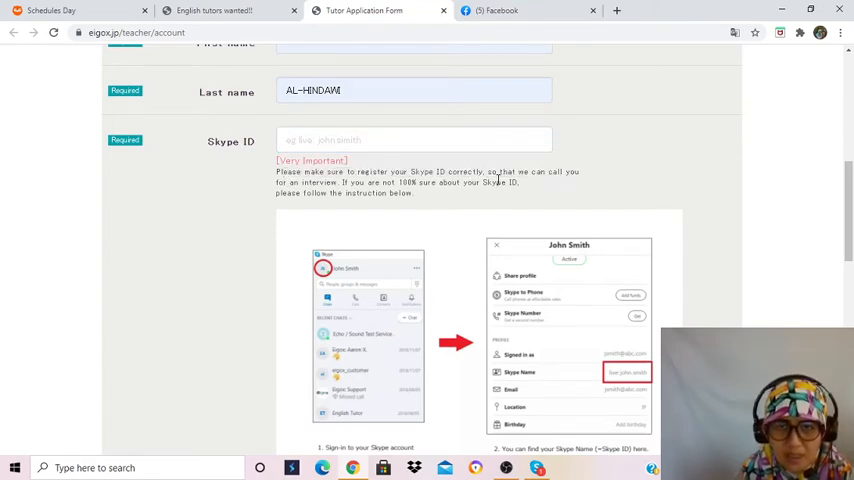
mouse_move(308, 232)
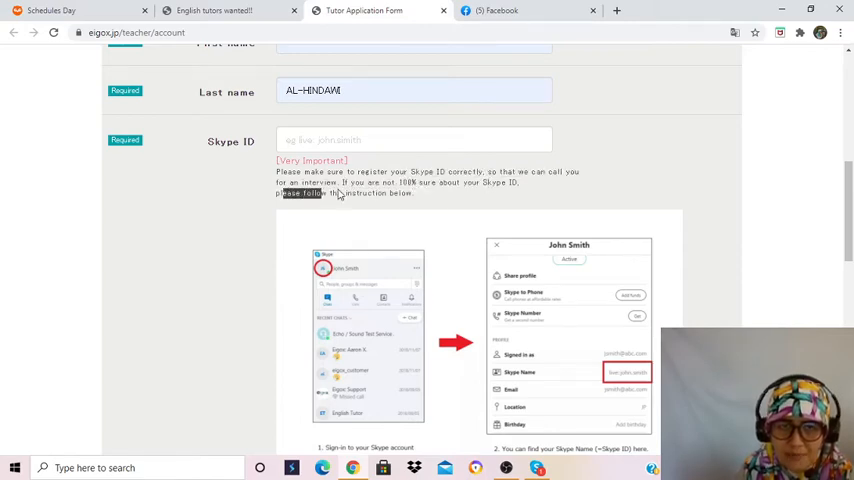
scroll(down, 3)
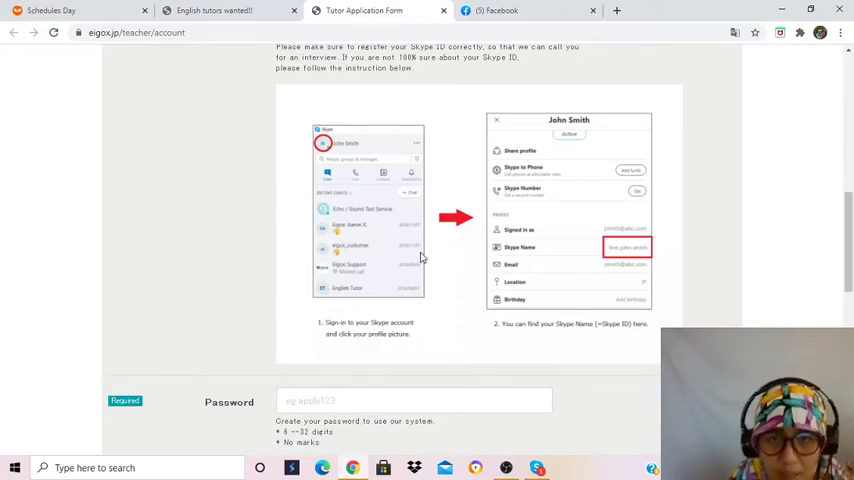
mouse_move(577, 258)
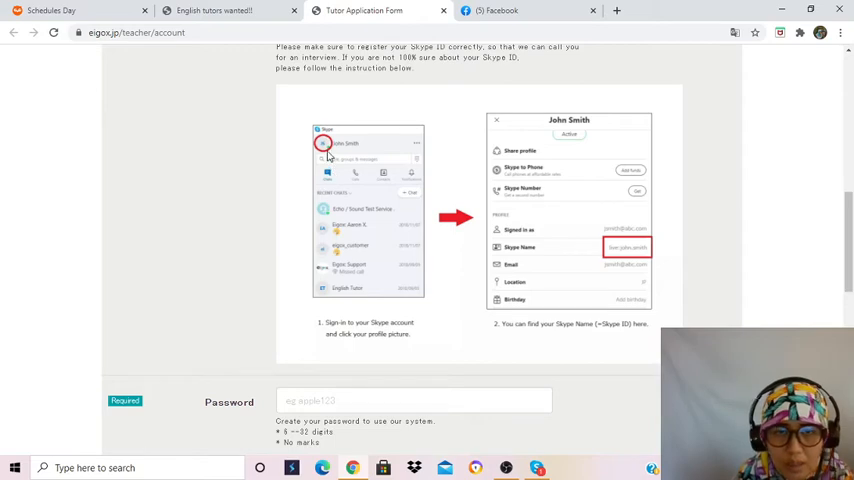
mouse_move(596, 258)
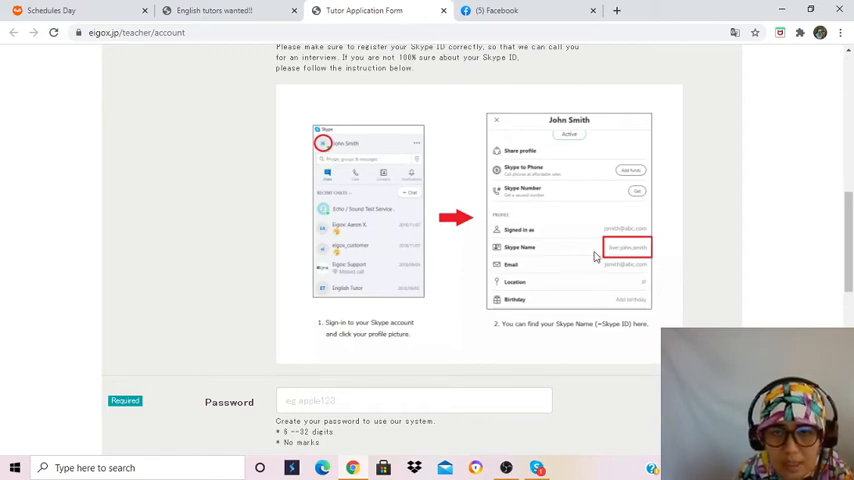
scroll(down, 3)
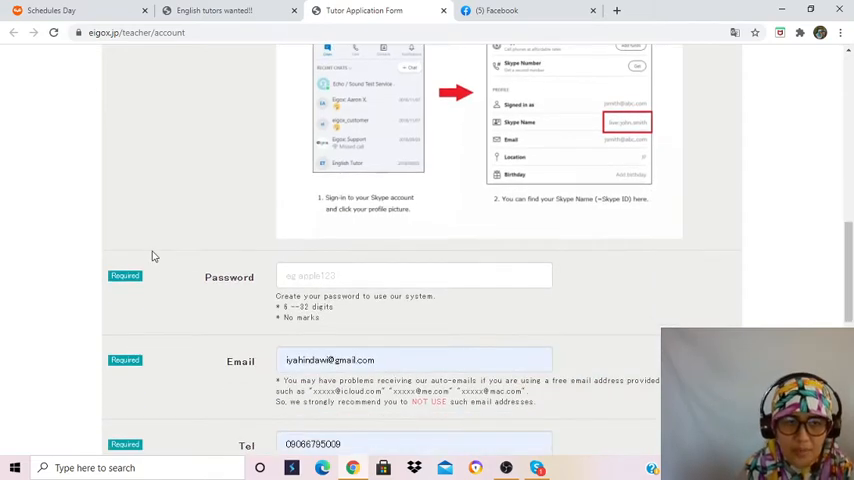
scroll(down, 3)
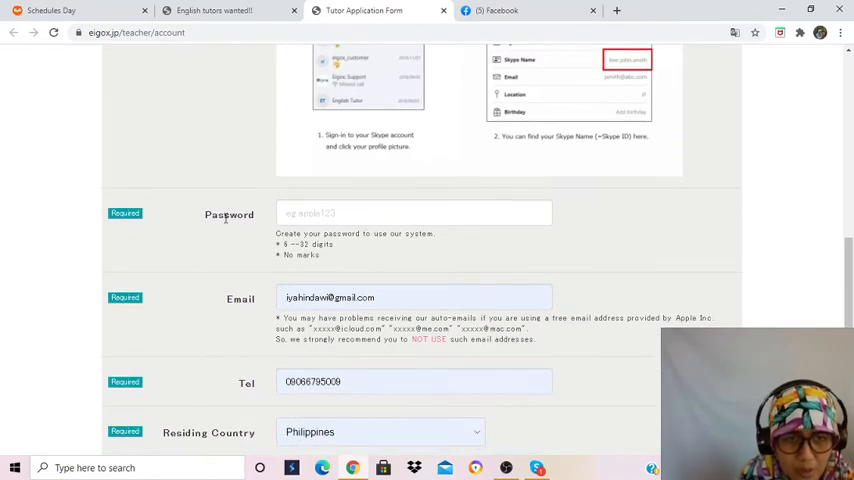
click(413, 212)
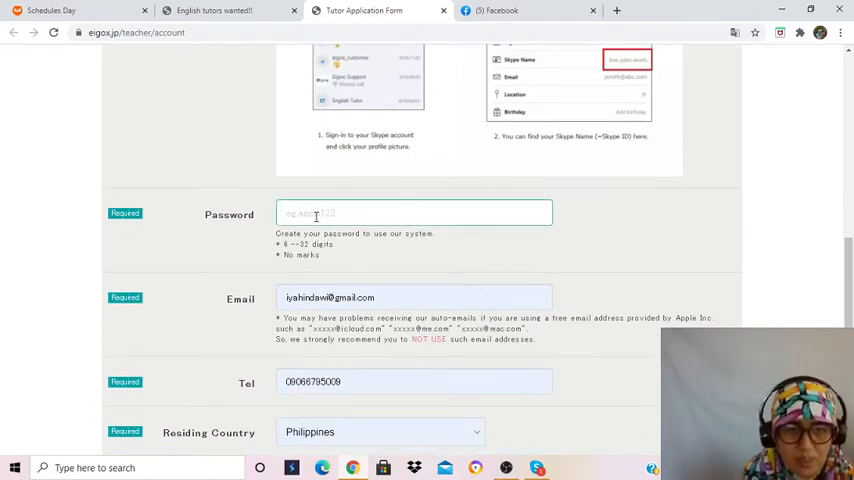
click(415, 297)
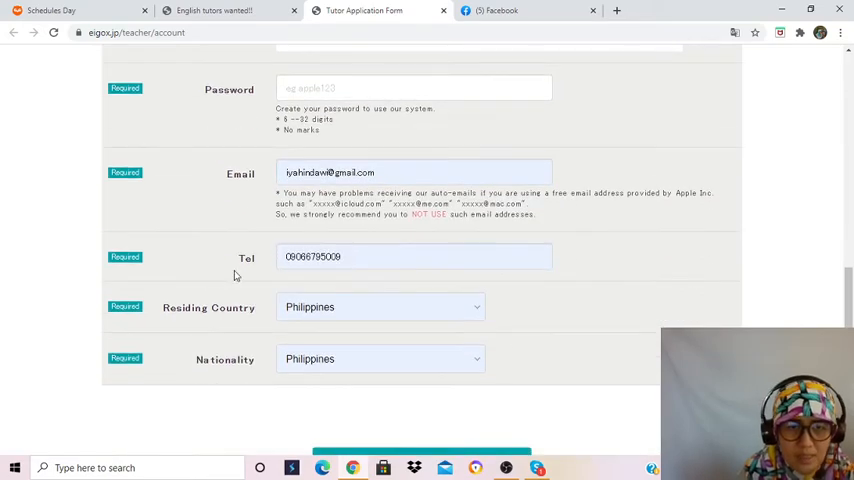
mouse_move(179, 333)
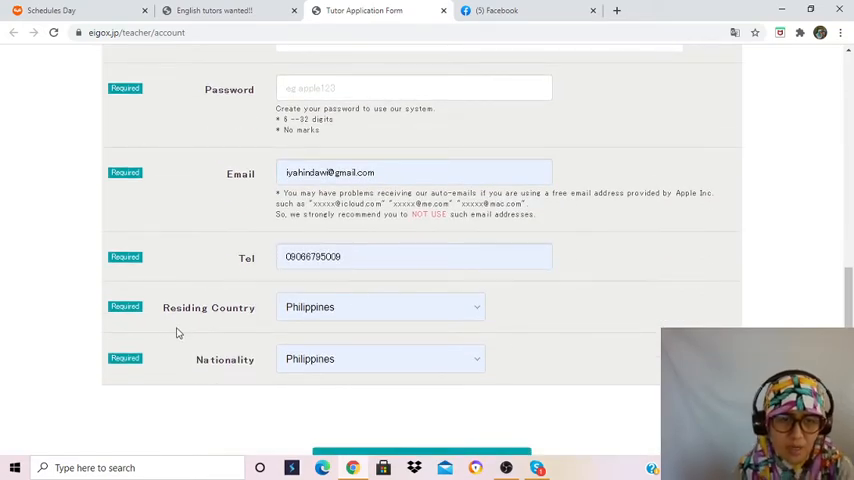
scroll(down, 3)
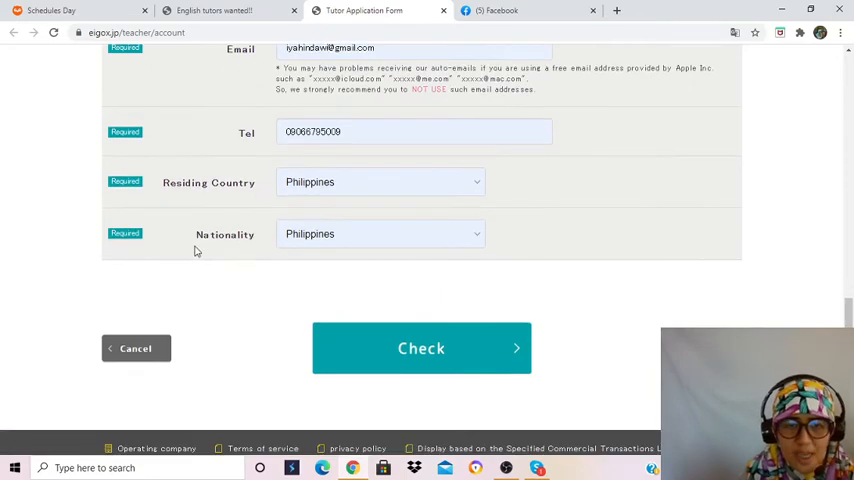
mouse_move(299, 326)
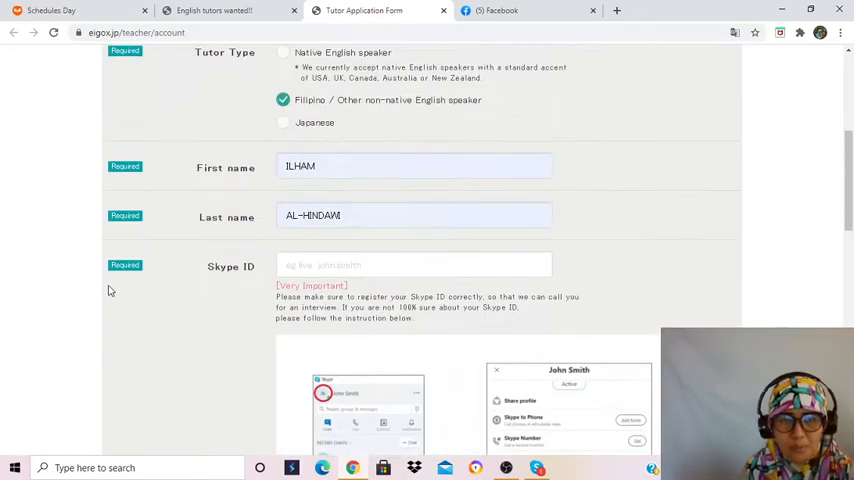
Step: Scroll over the partly filled form, then bring up Skype's welcome screen from the taskbar
scroll(up, 3)
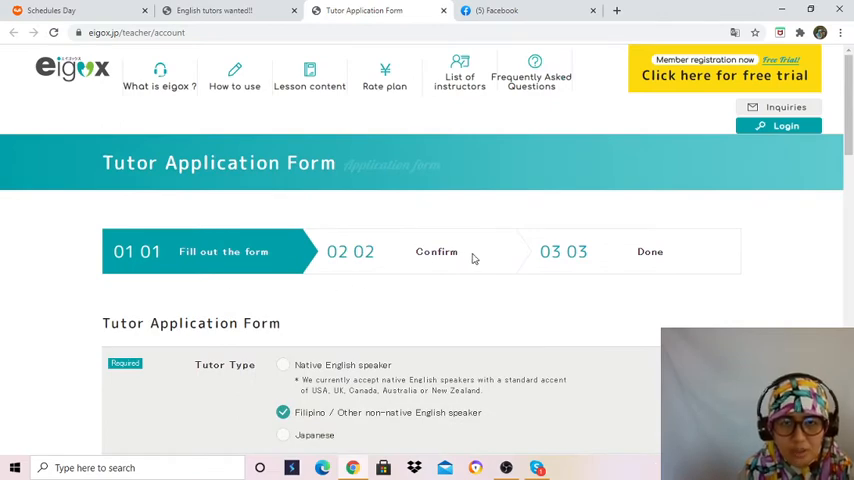
mouse_move(165, 299)
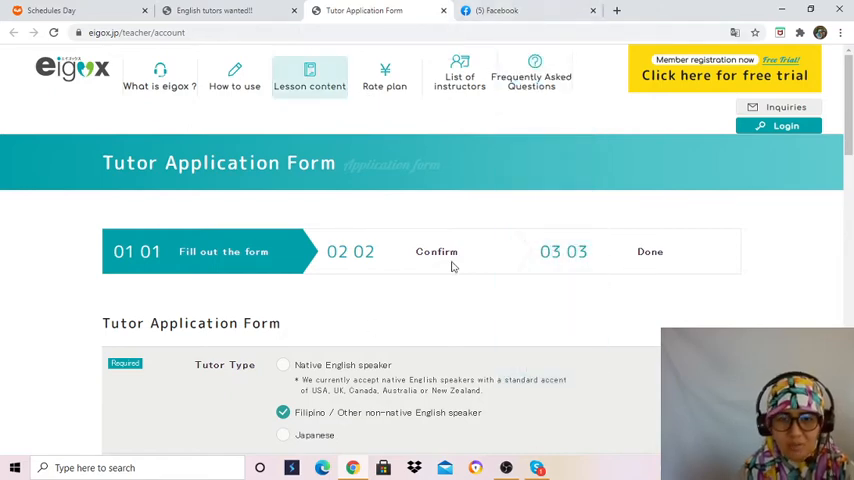
scroll(down, 3)
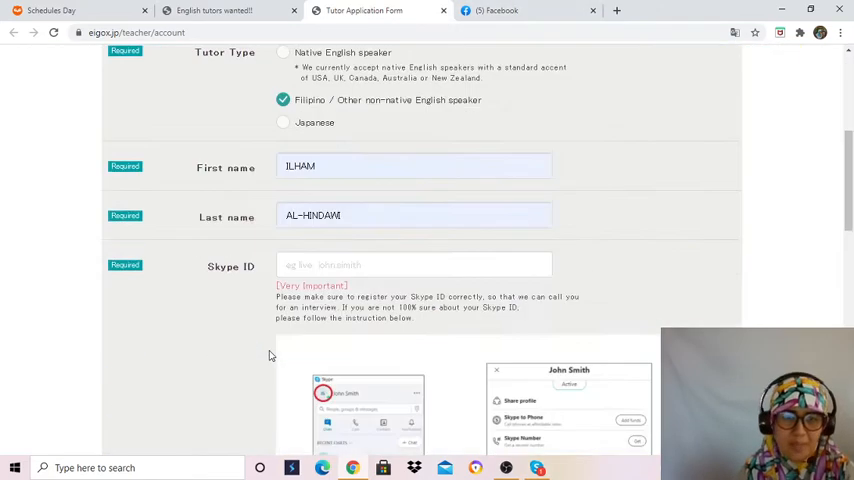
scroll(down, 3)
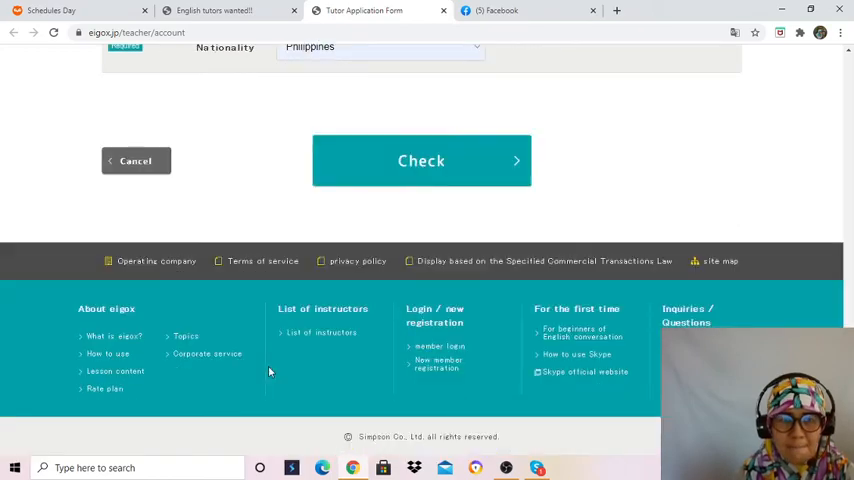
scroll(up, 3)
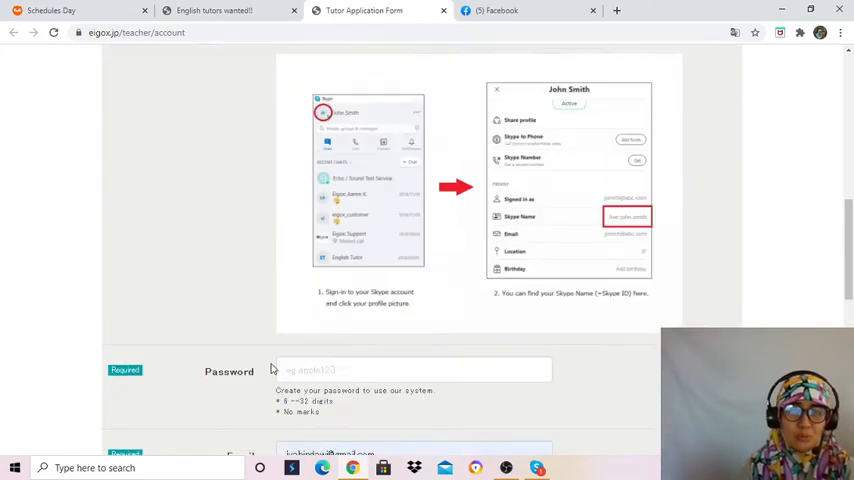
scroll(down, 3)
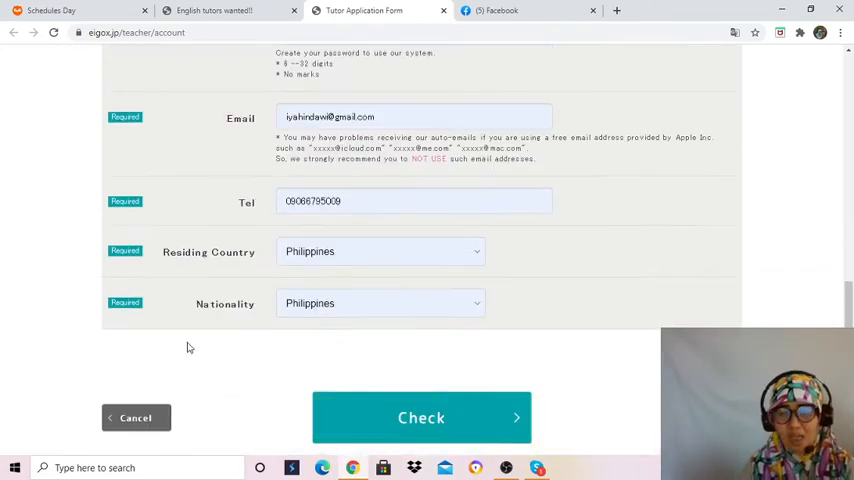
scroll(down, 3)
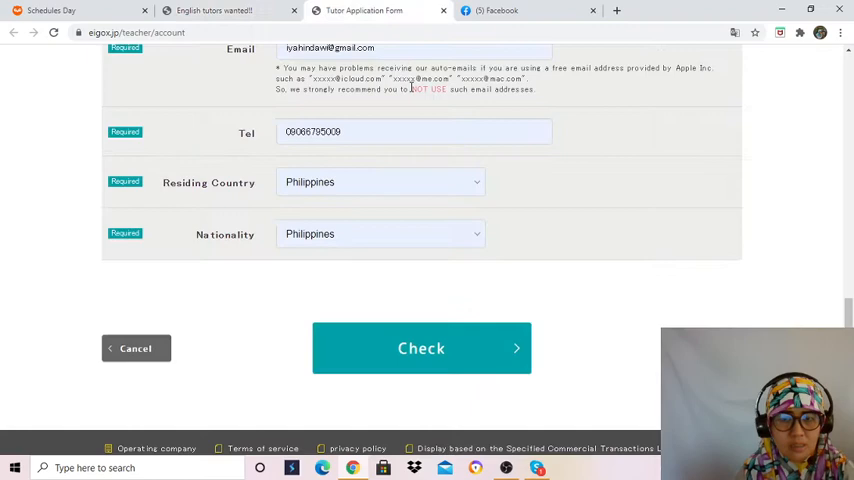
click(291, 467)
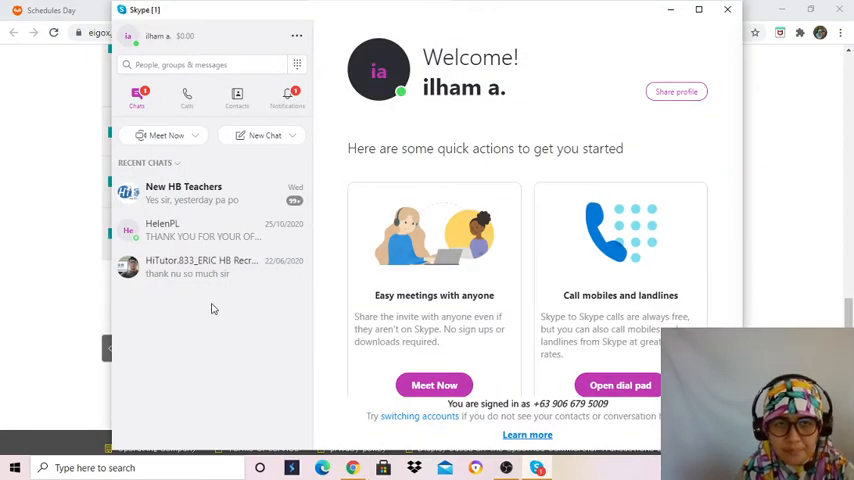
Step: Open the Skype account menu and profile details to find the Skype Name
click(128, 36)
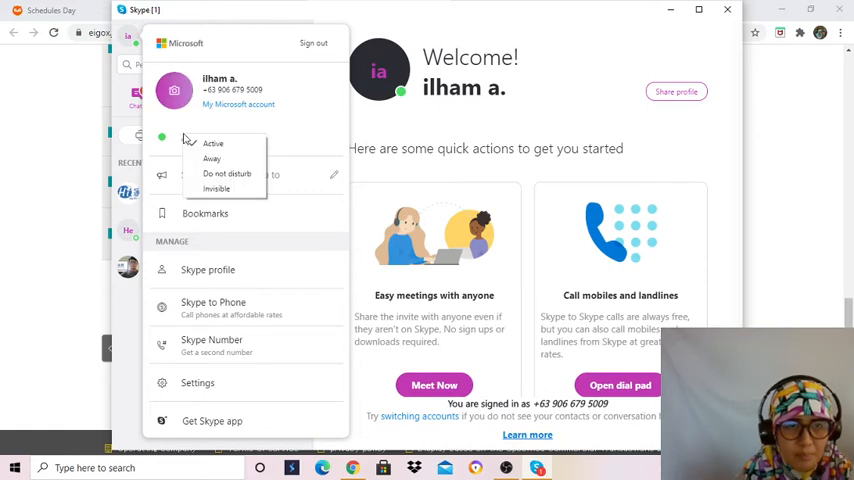
click(212, 143)
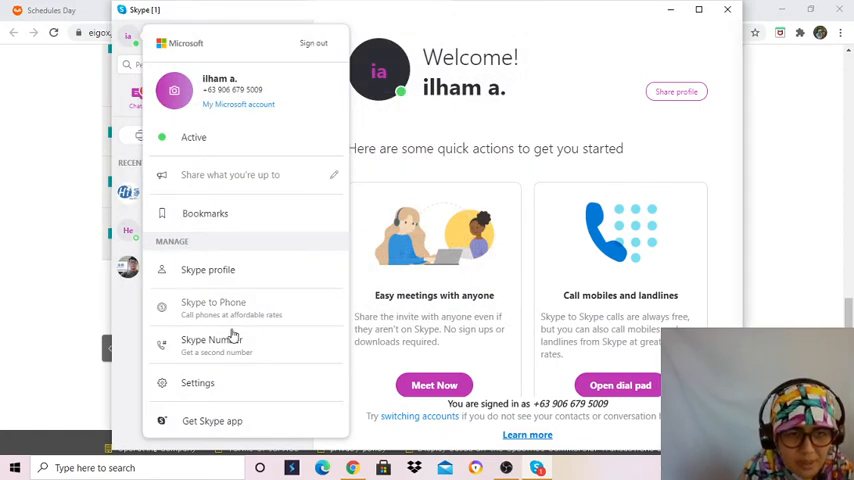
click(207, 269)
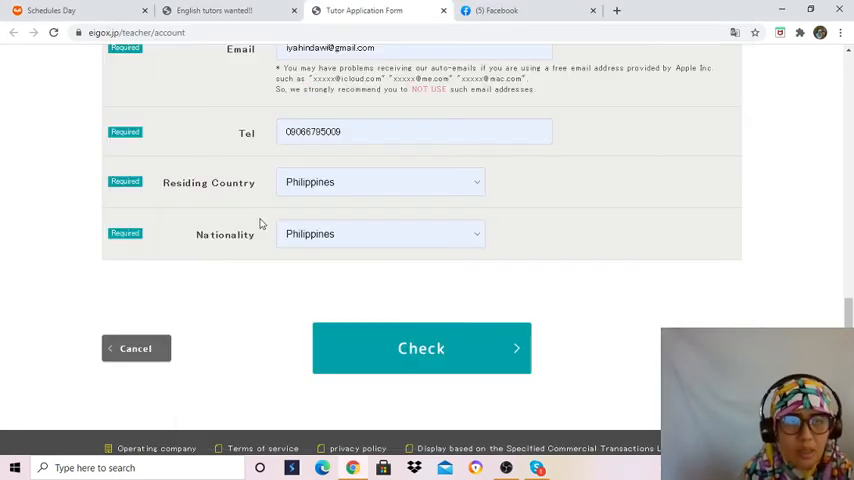
Step: Paste the copied Skype Name into the Skype ID field and scroll to the form's end
scroll(up, 3)
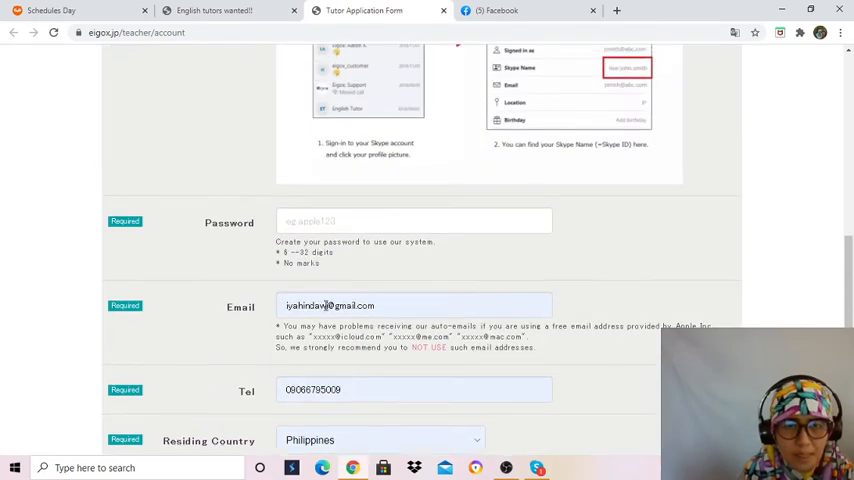
scroll(up, 3)
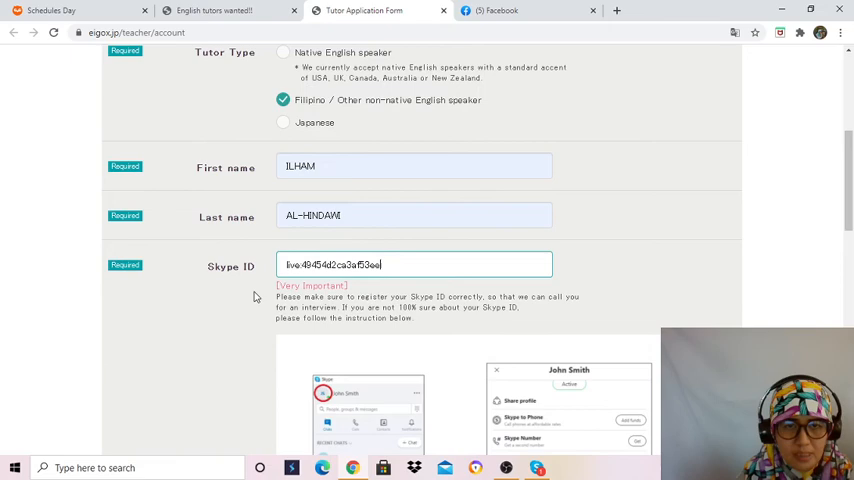
scroll(down, 3)
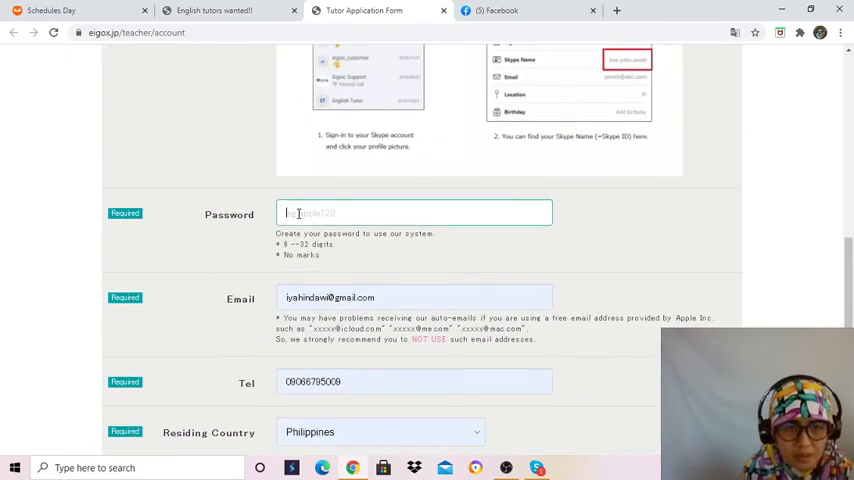
text(A)
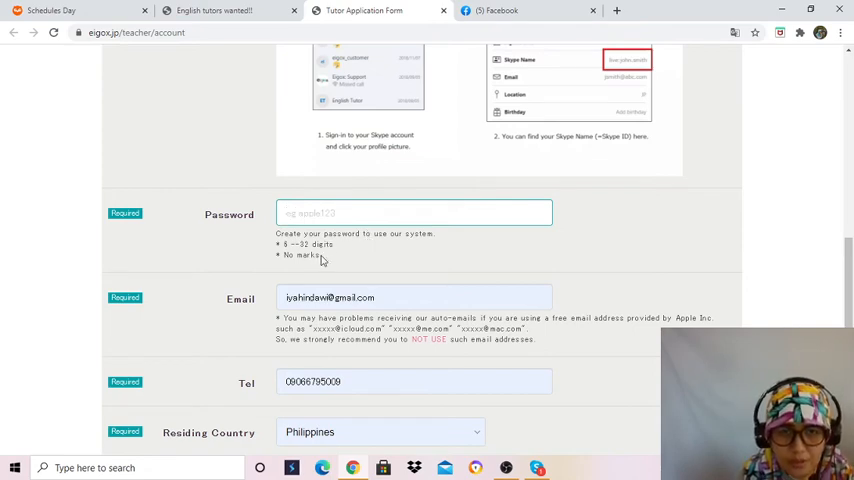
scroll(down, 3)
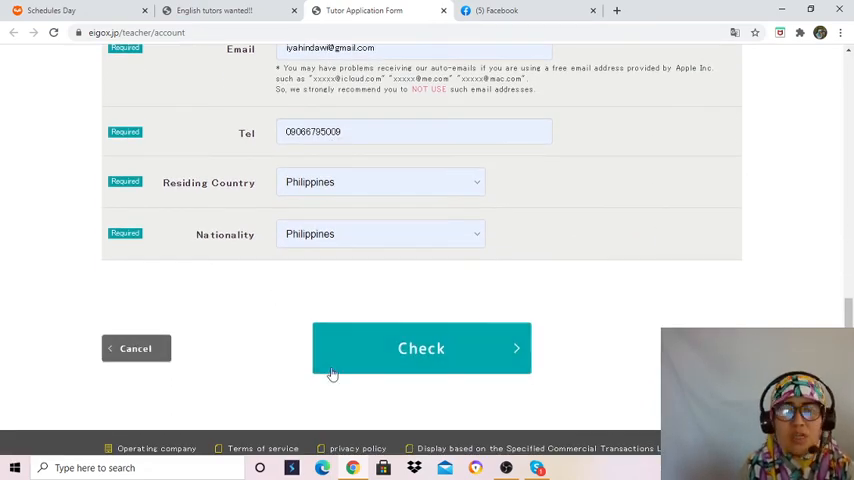
mouse_move(258, 369)
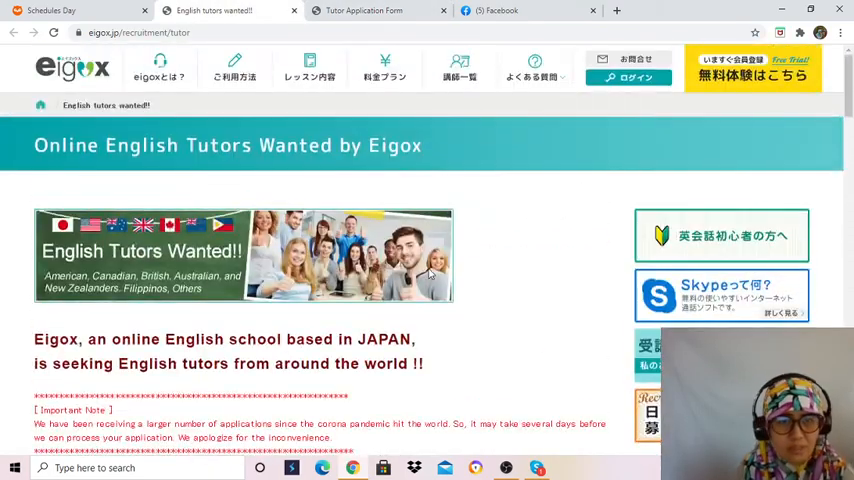
mouse_move(473, 337)
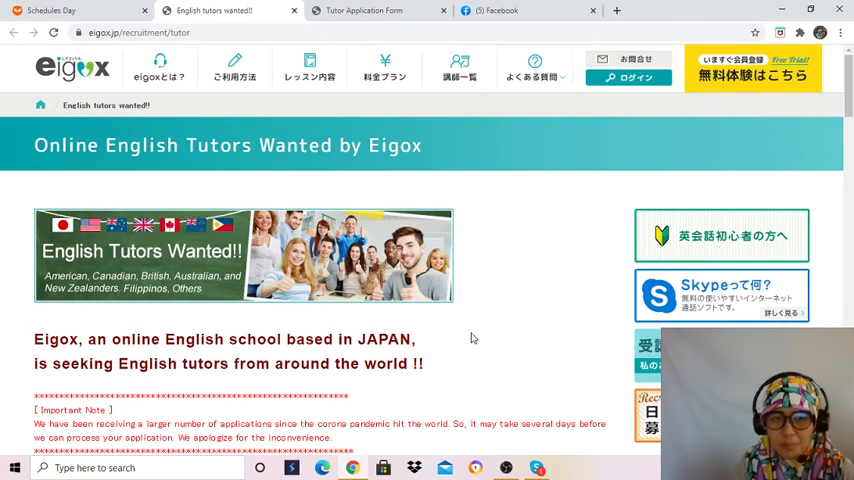
Step: Scroll the recruitment page down to its job description
scroll(down, 3)
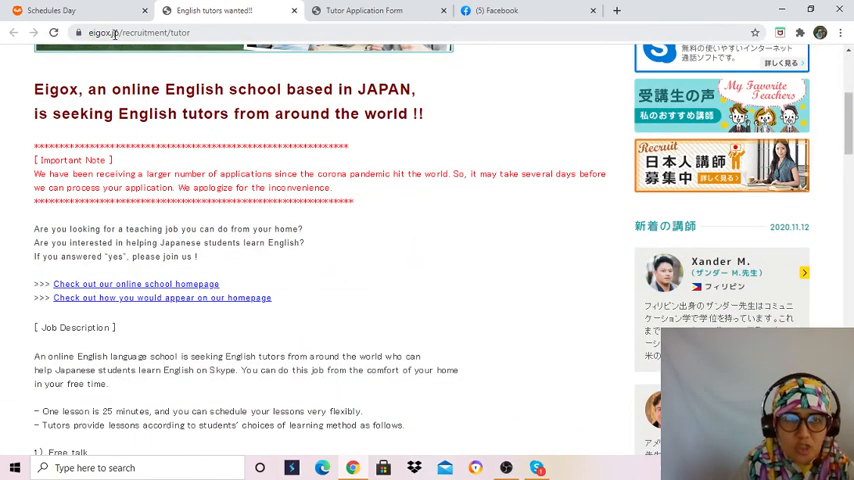
mouse_move(444, 258)
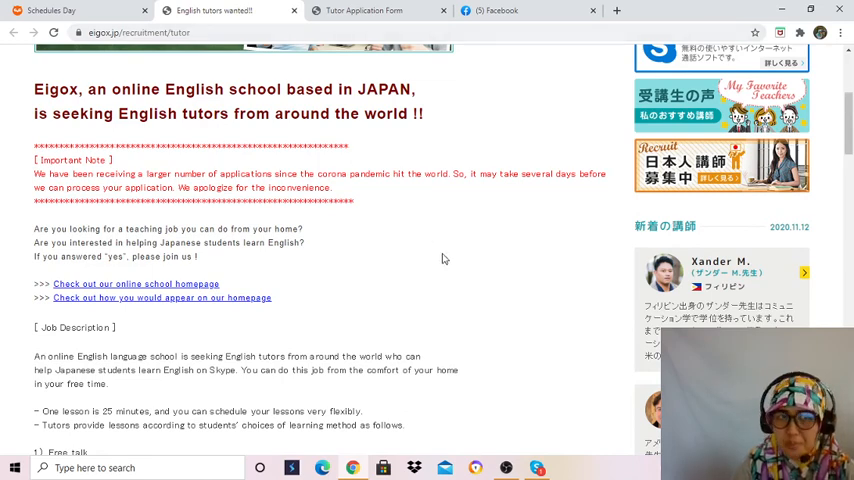
mouse_move(490, 330)
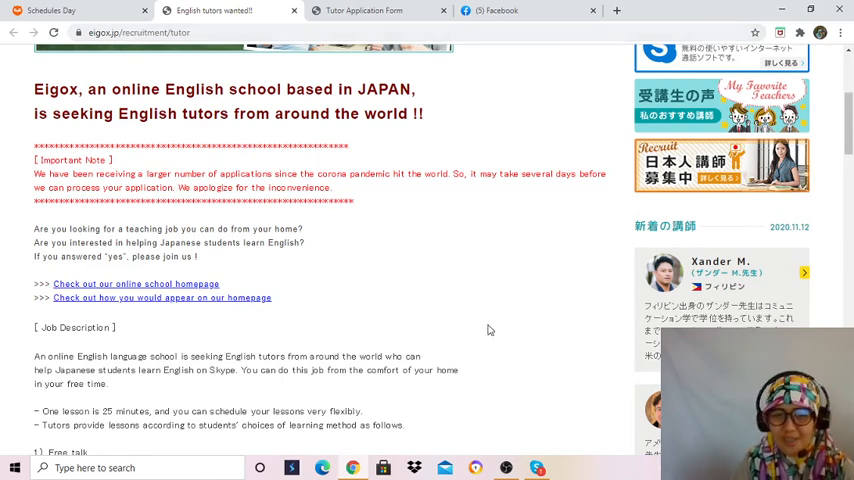